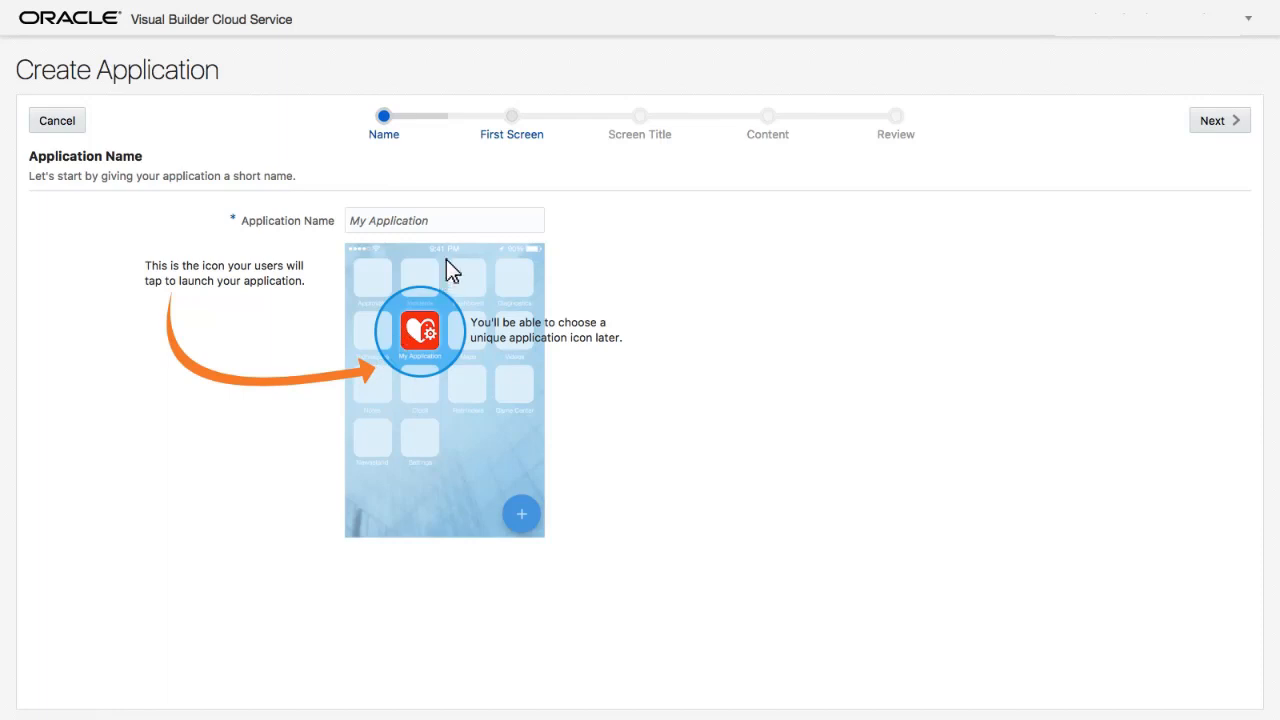
# - Name the new application Mexpenses and choose a layout for its first screen
pyautogui.write('Mexpenses')
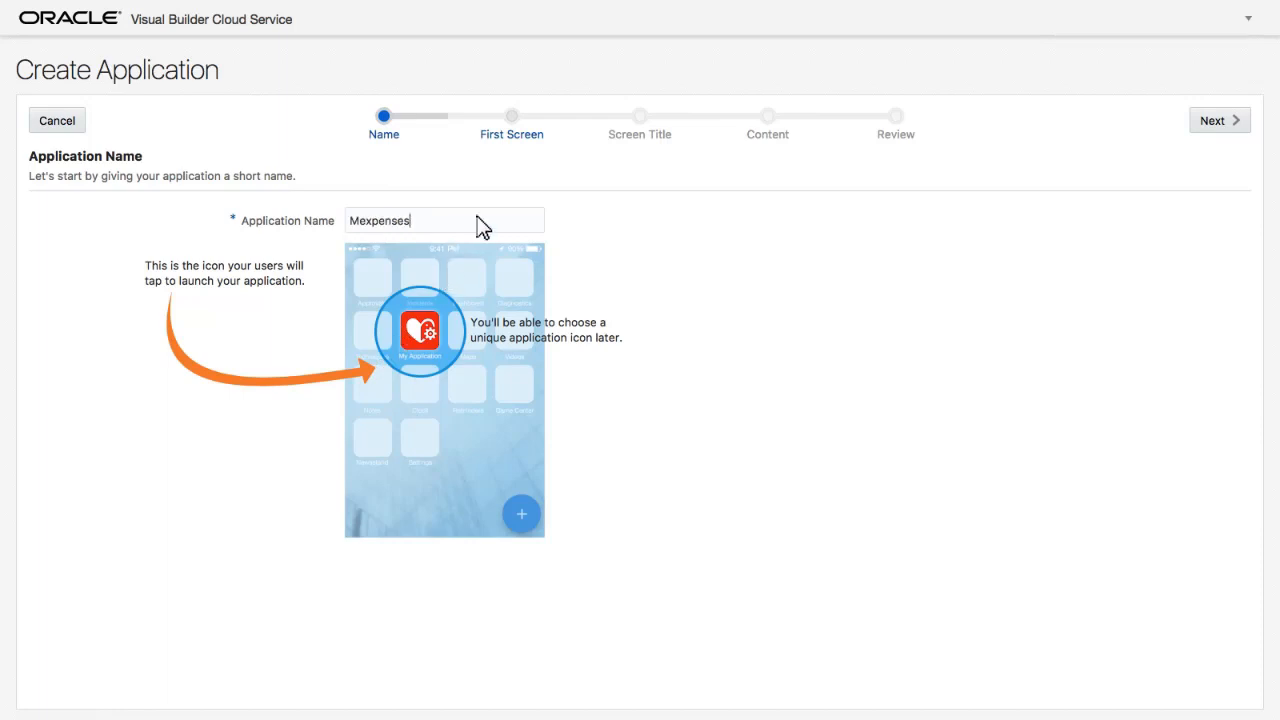
pyautogui.click(1218, 120)
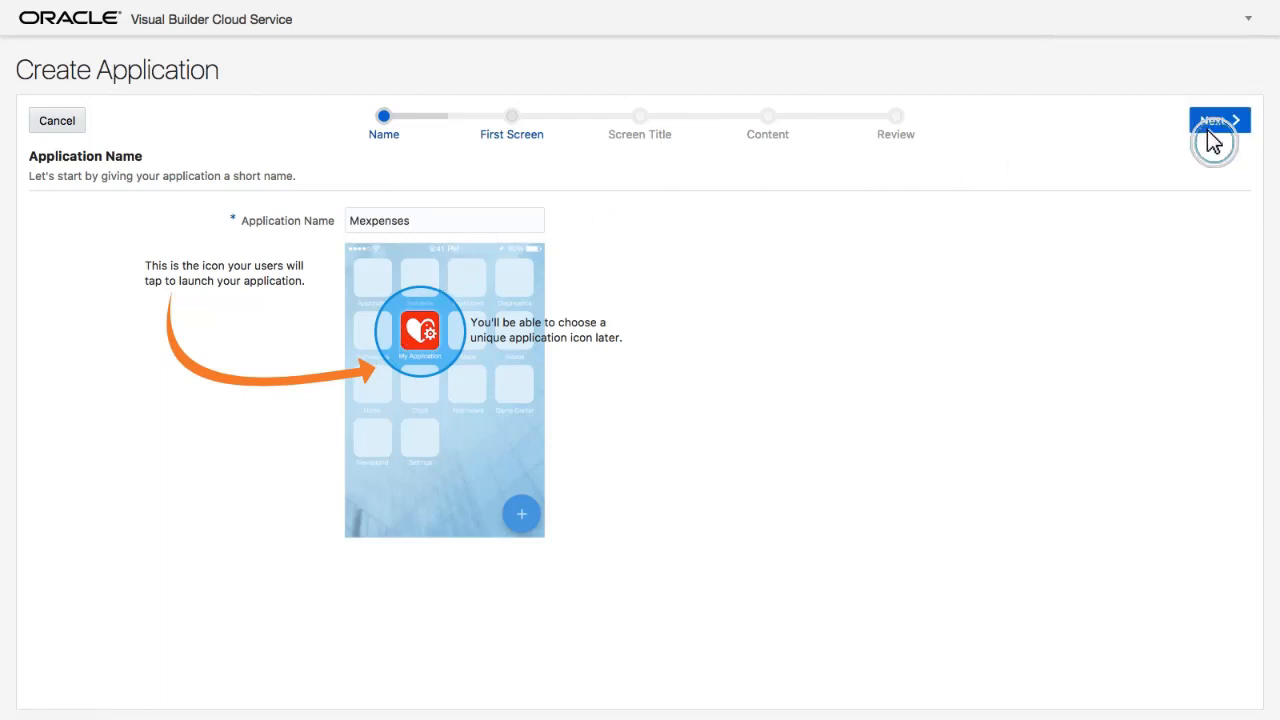
pyautogui.click(1216, 120)
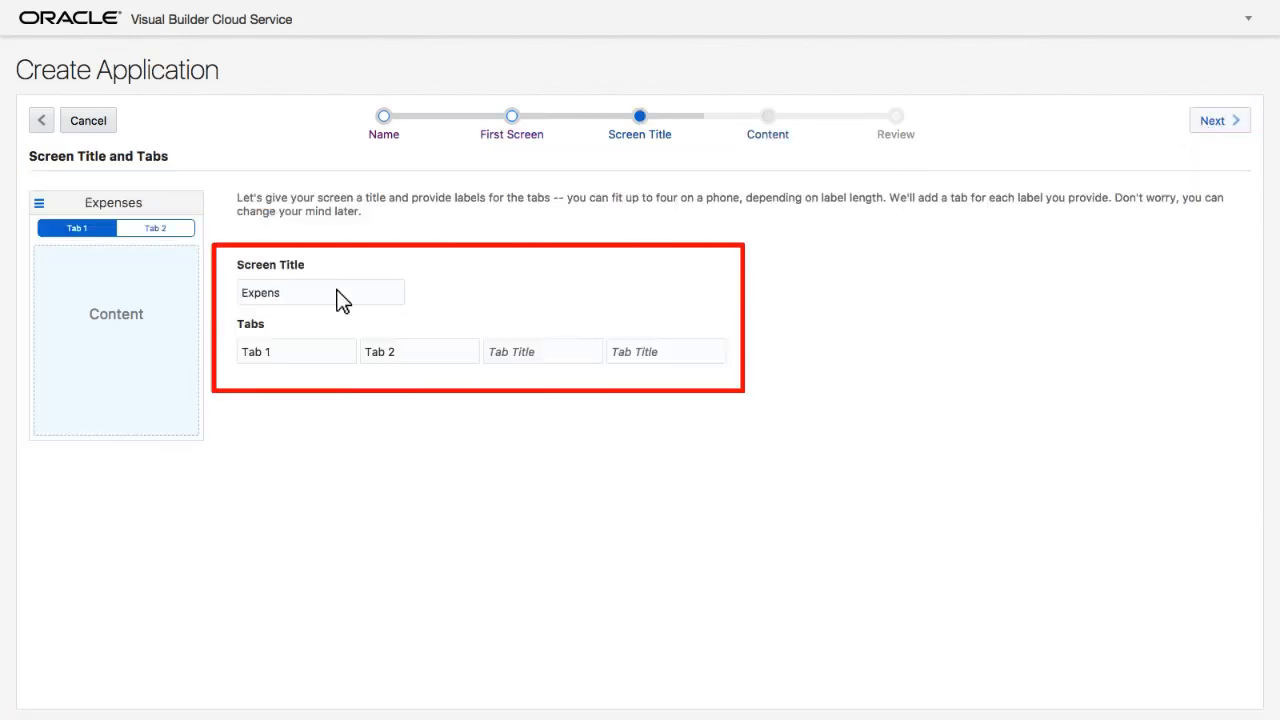
# - Title the first screen Expenses with two tabs named List and Chart
pyautogui.write('es')
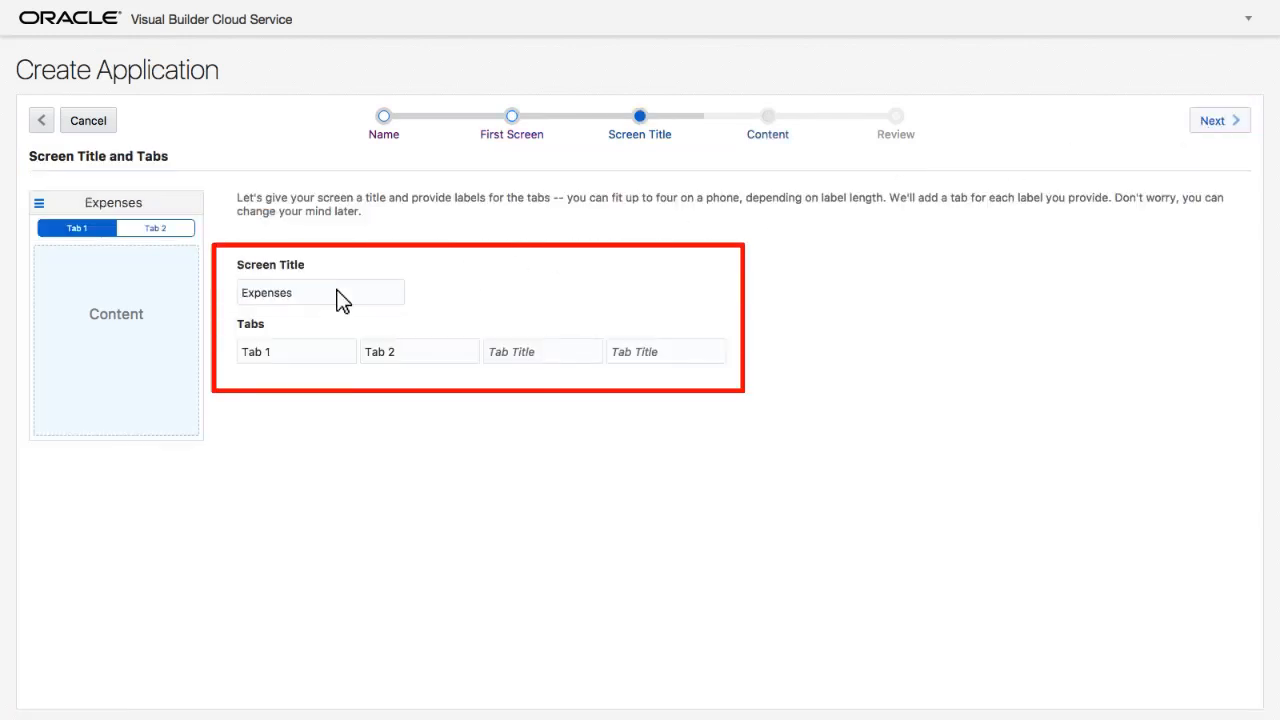
pyautogui.write('List')
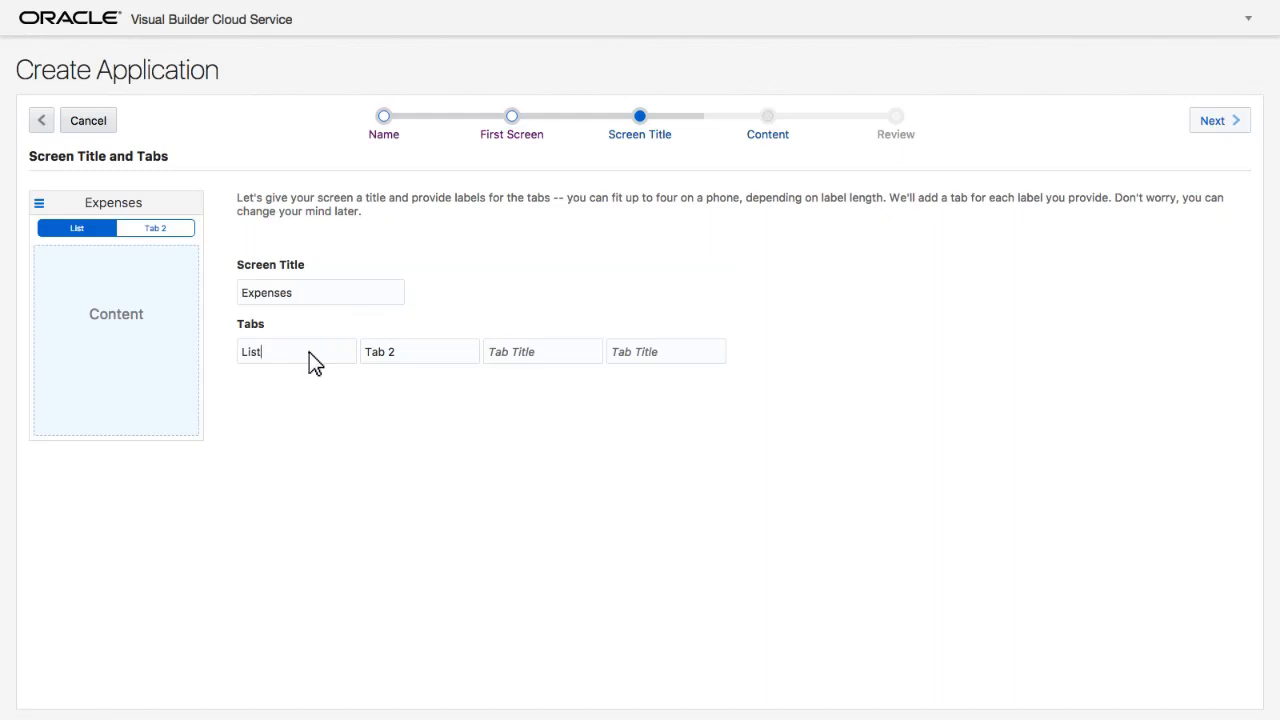
pyautogui.write('Chart')
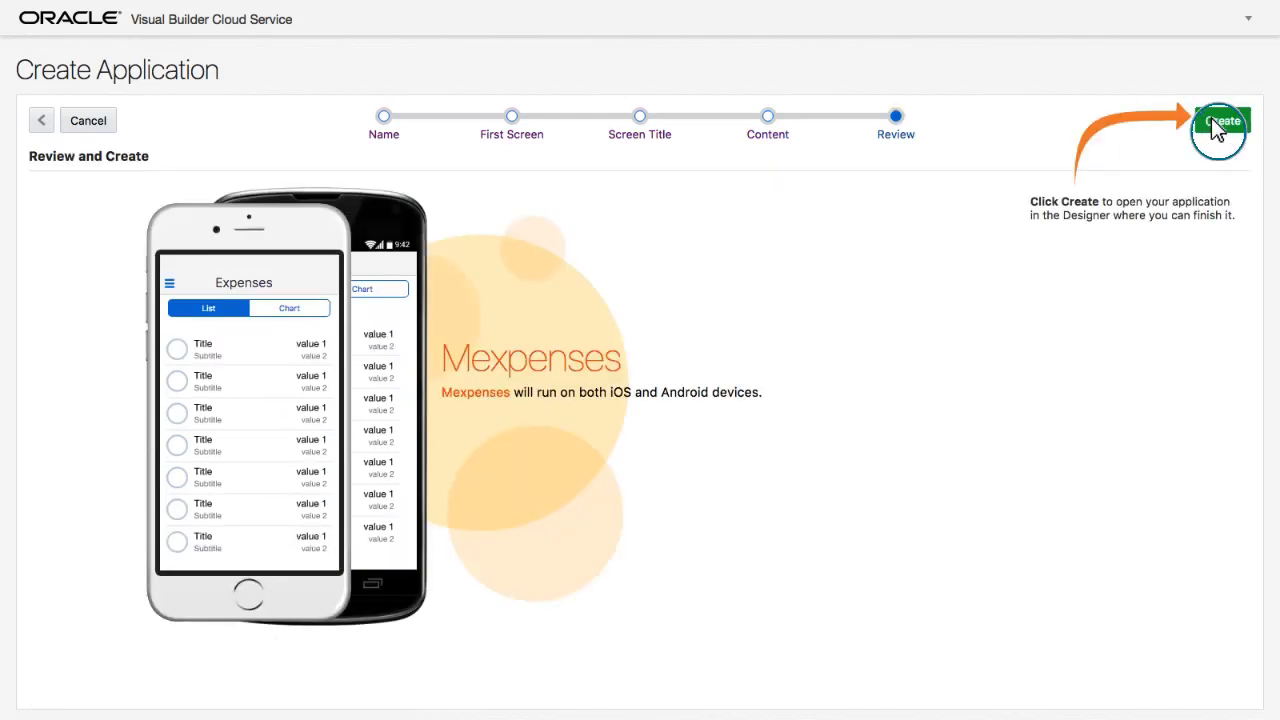
# - Create the app and bind its list to the Expense business object from the Expenses application
pyautogui.click(1218, 120)
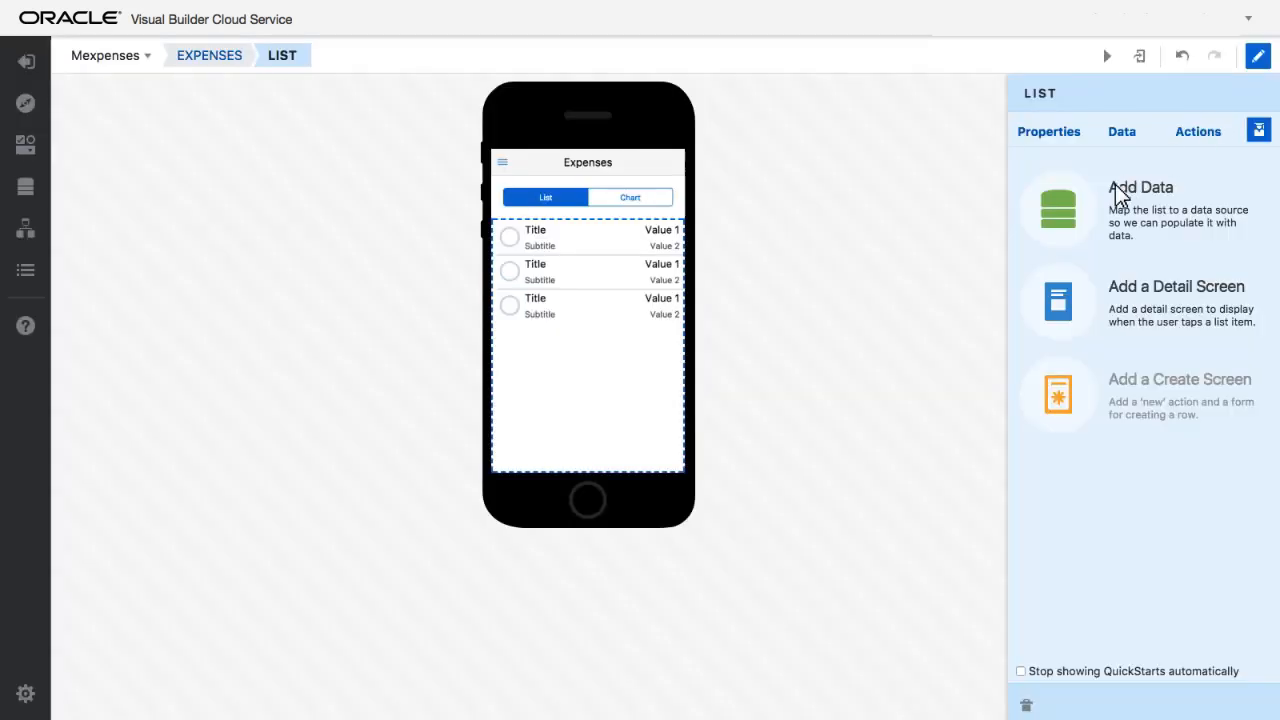
pyautogui.moveTo(1088, 216)
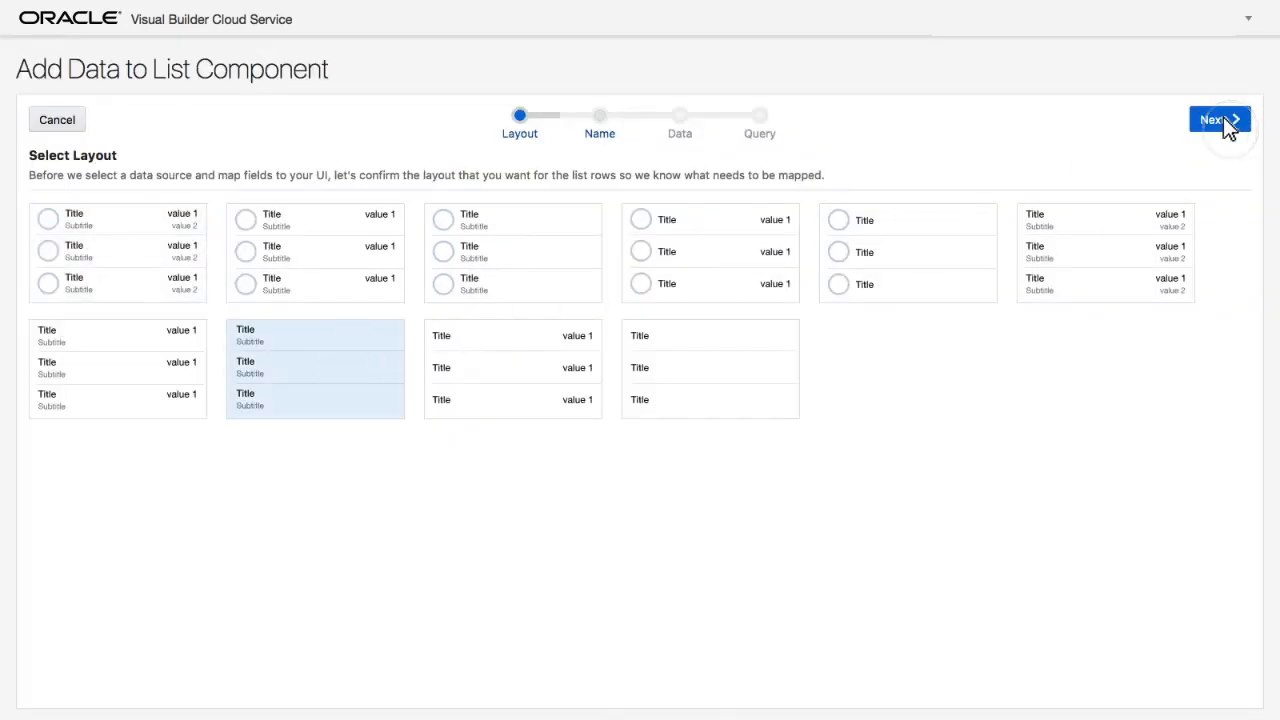
pyautogui.click(1220, 120)
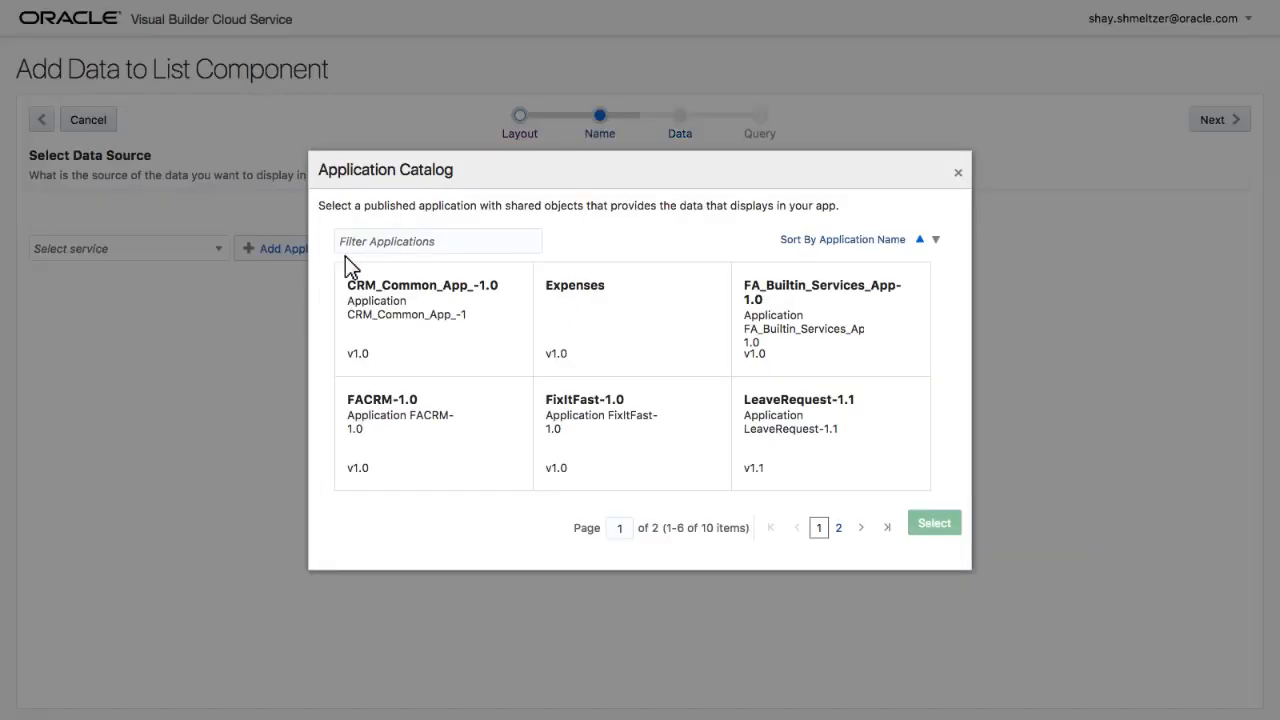
pyautogui.click(632, 318)
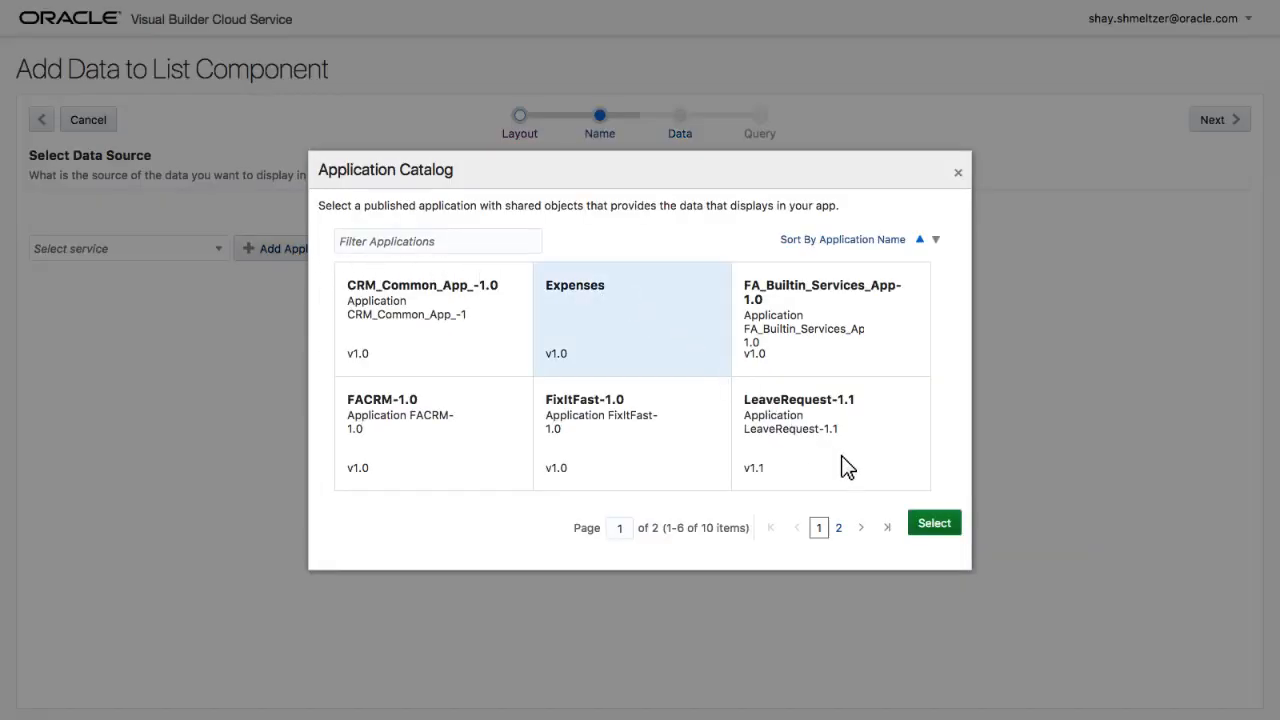
pyautogui.click(932, 522)
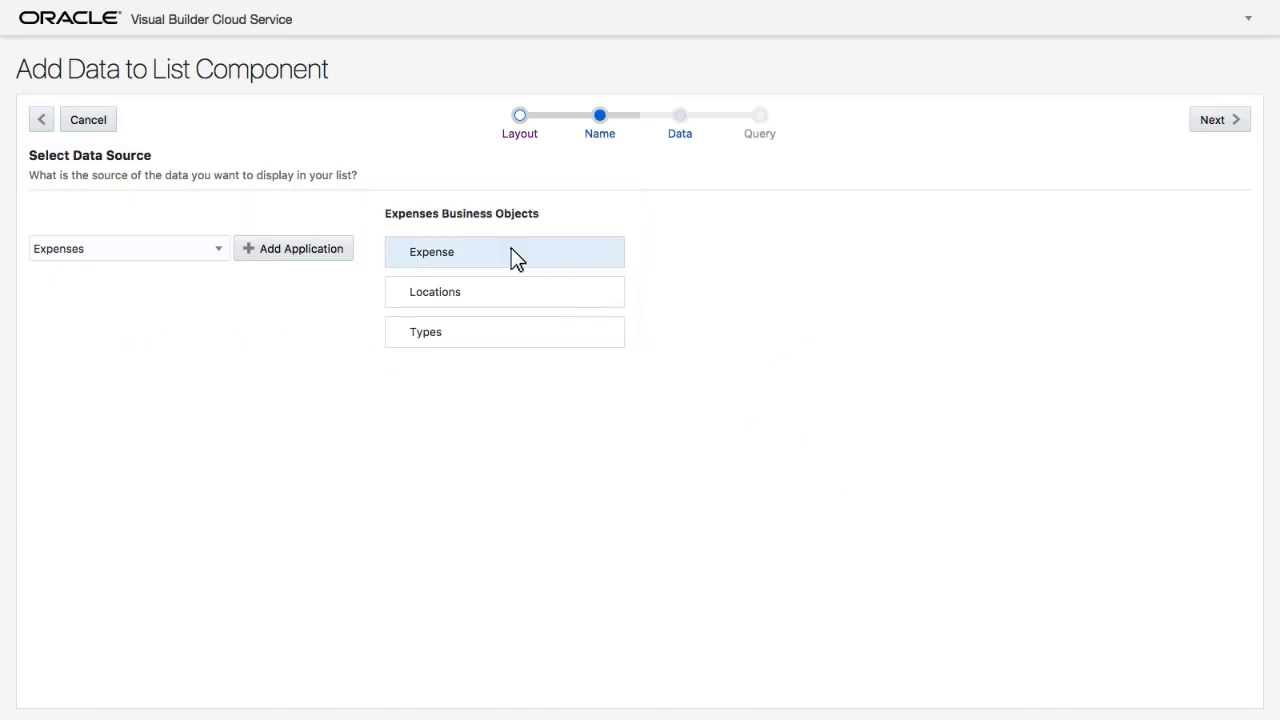
pyautogui.click(1220, 120)
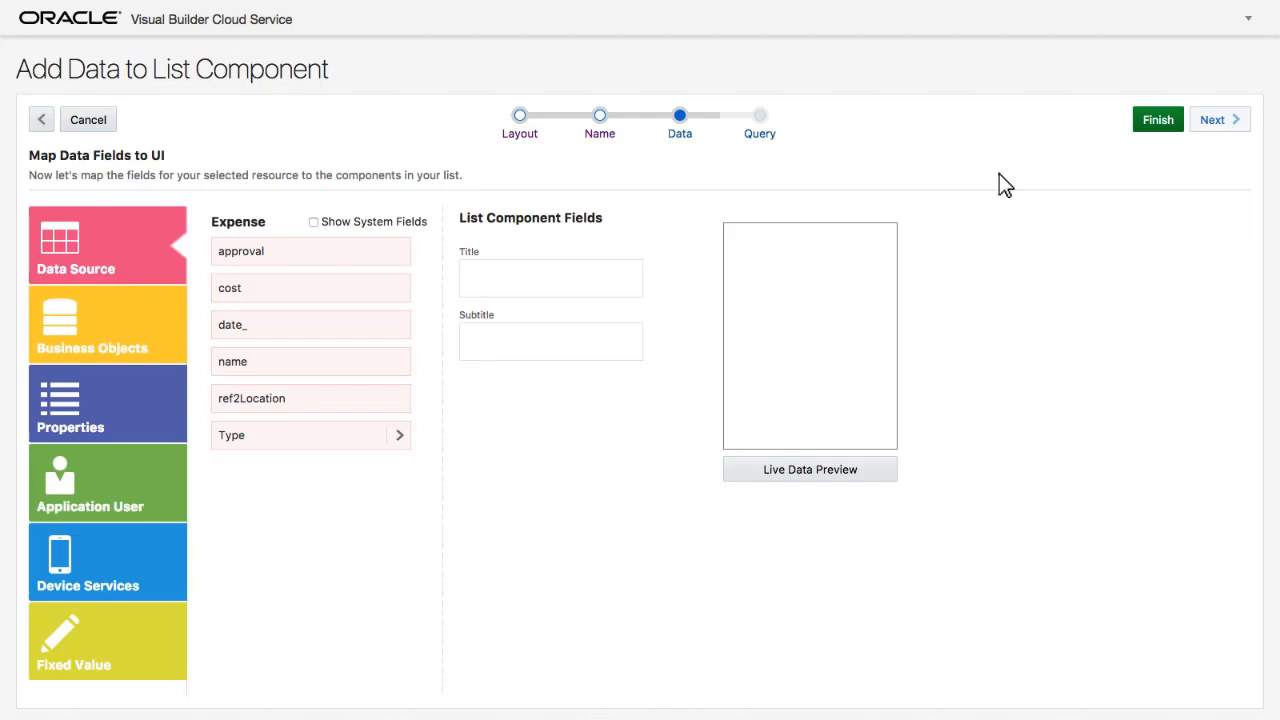
# - Map expense name to row title and cost to subtitle, preview live data and finish
pyautogui.moveTo(232, 360); pyautogui.dragTo(550, 278)
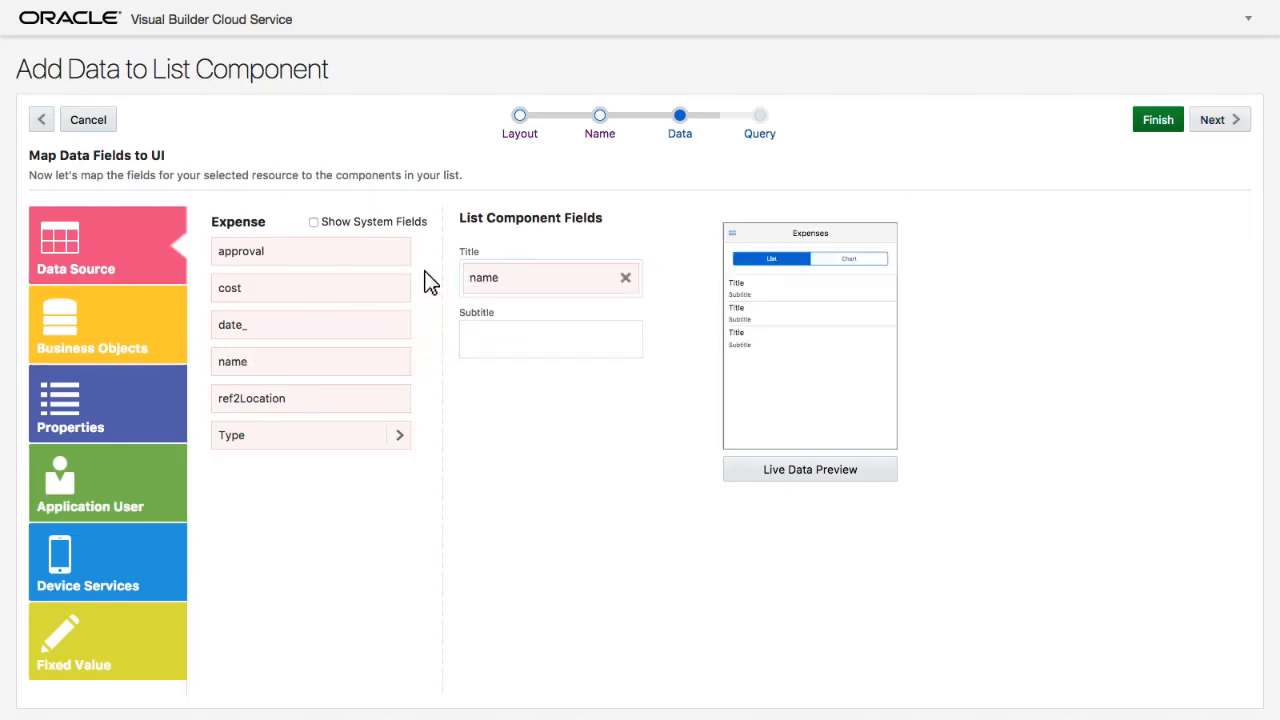
pyautogui.moveTo(228, 288); pyautogui.dragTo(550, 338)
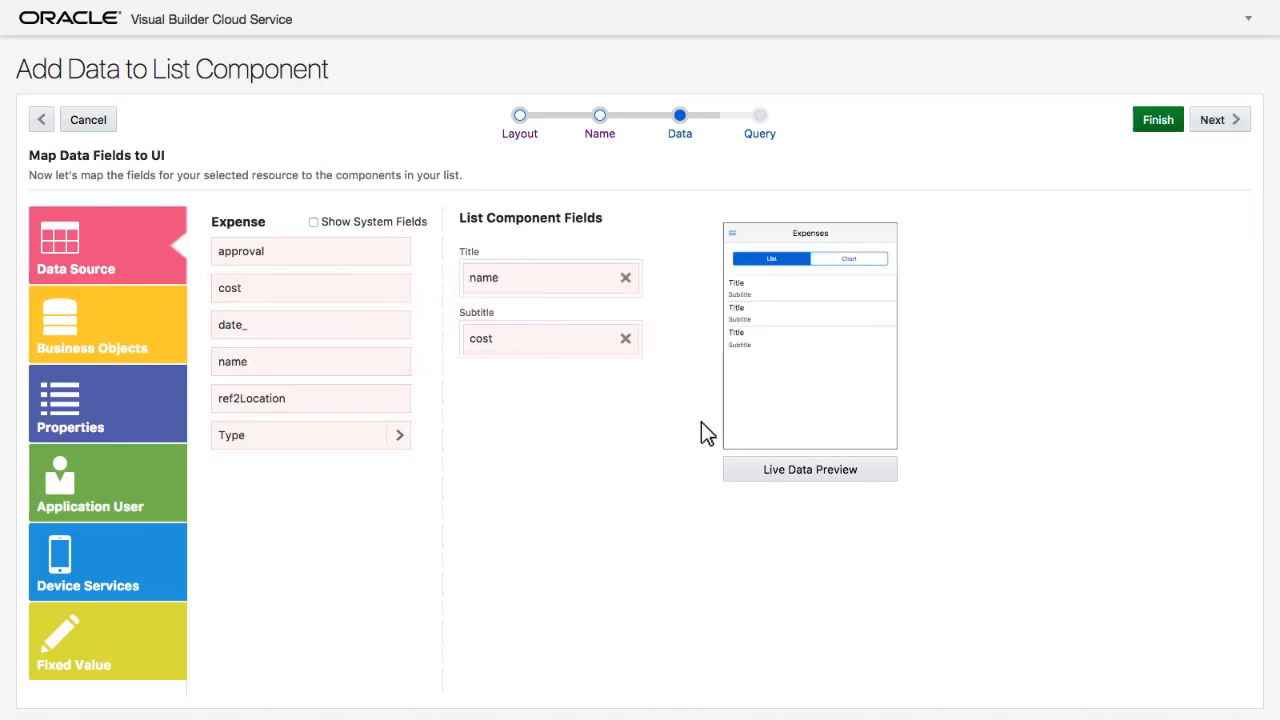
pyautogui.click(810, 468)
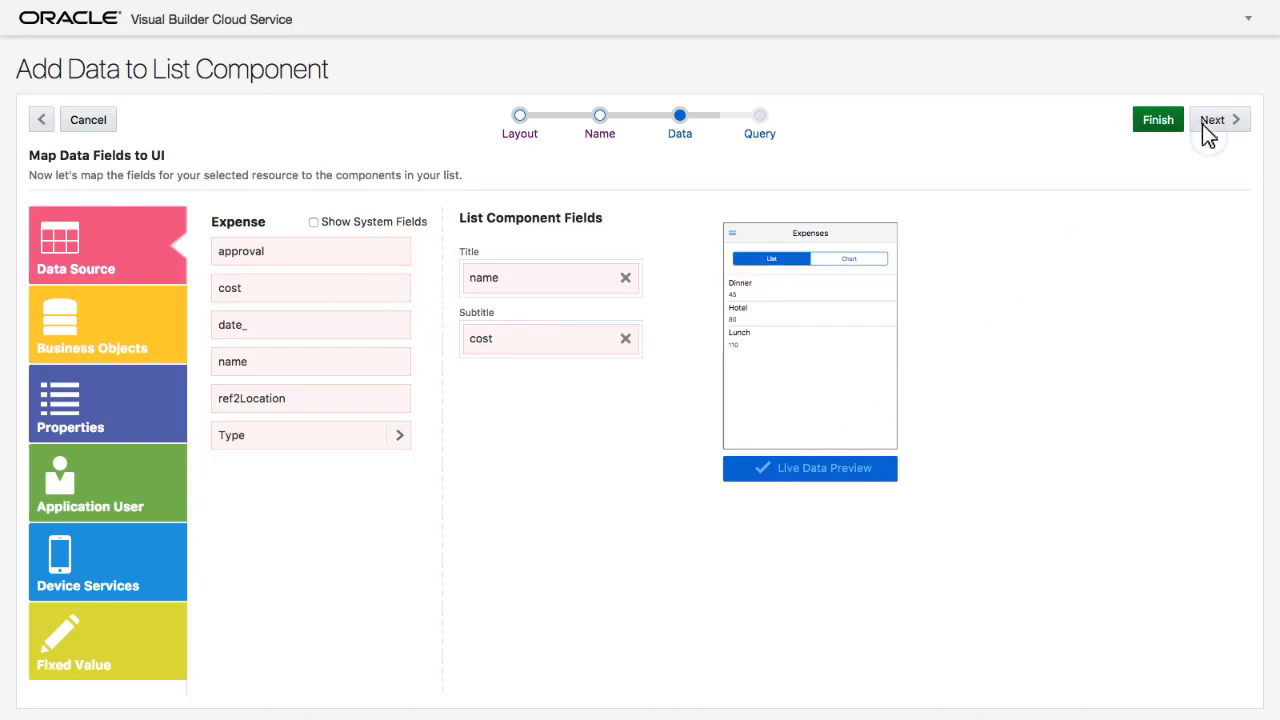
pyautogui.click(1212, 120)
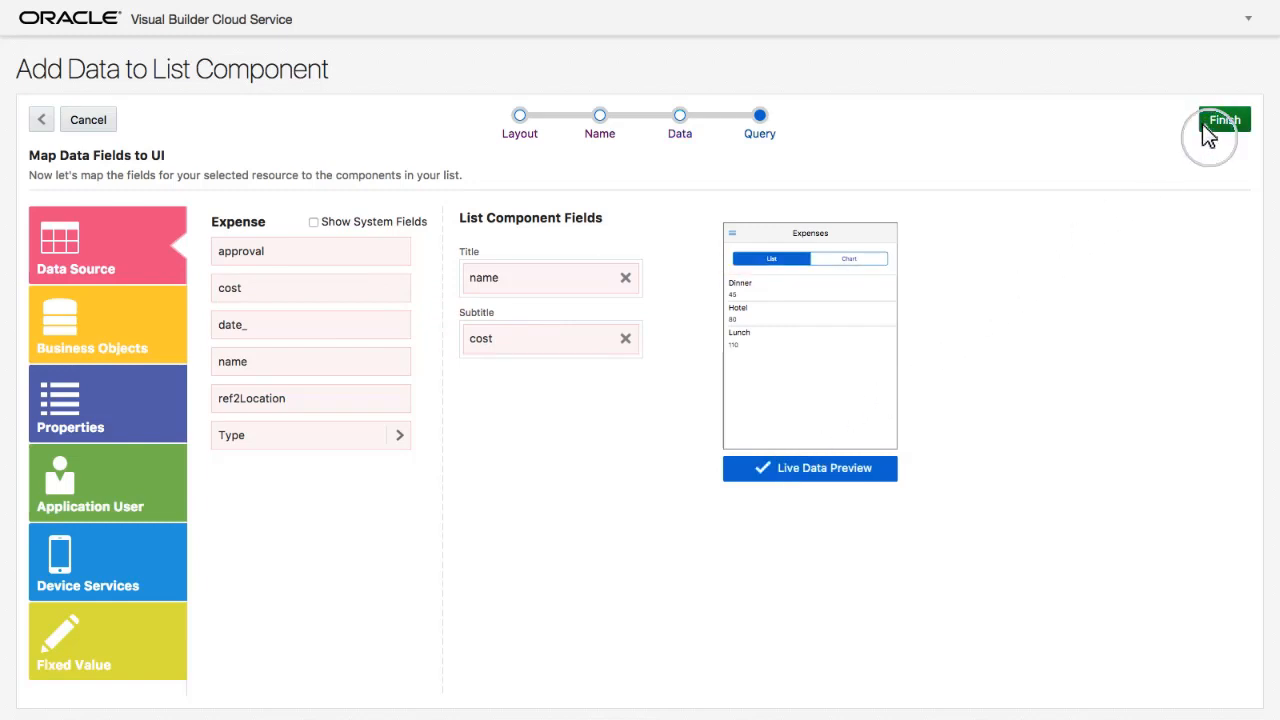
pyautogui.click(1222, 120)
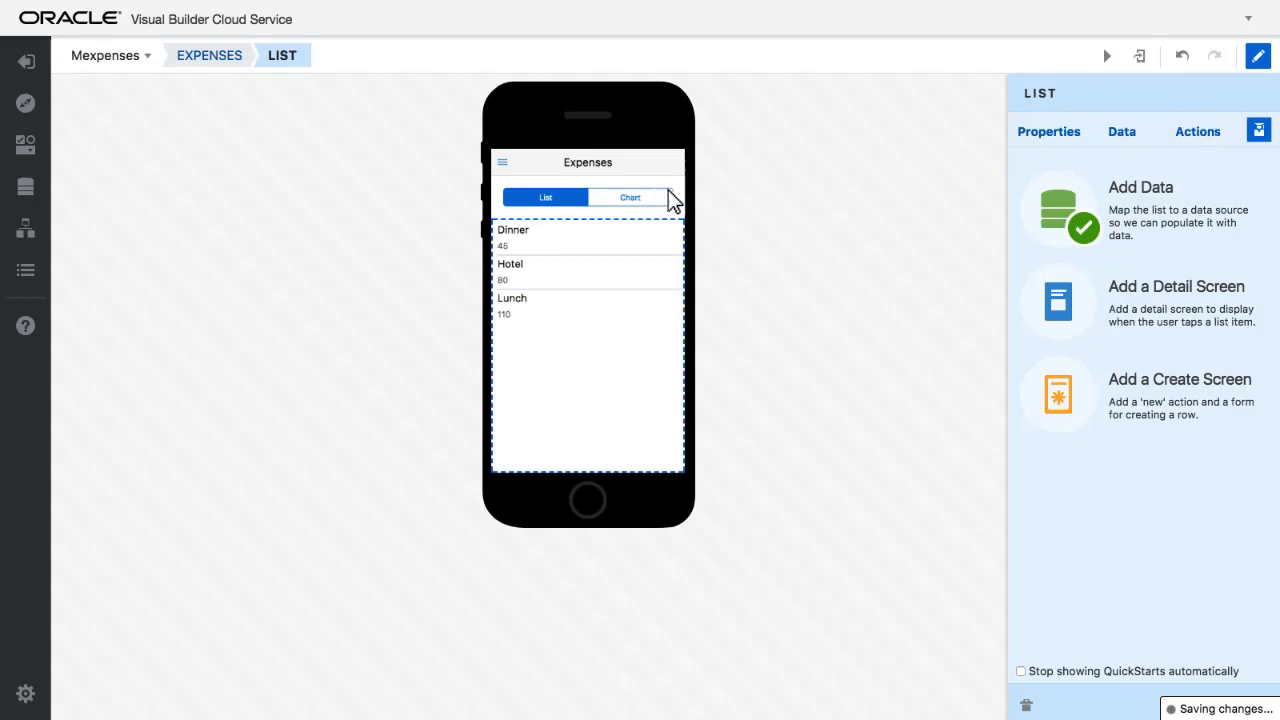
# - Add a pie chart on the Chart tab showing Expense cost slices by expense name
pyautogui.click(630, 198)
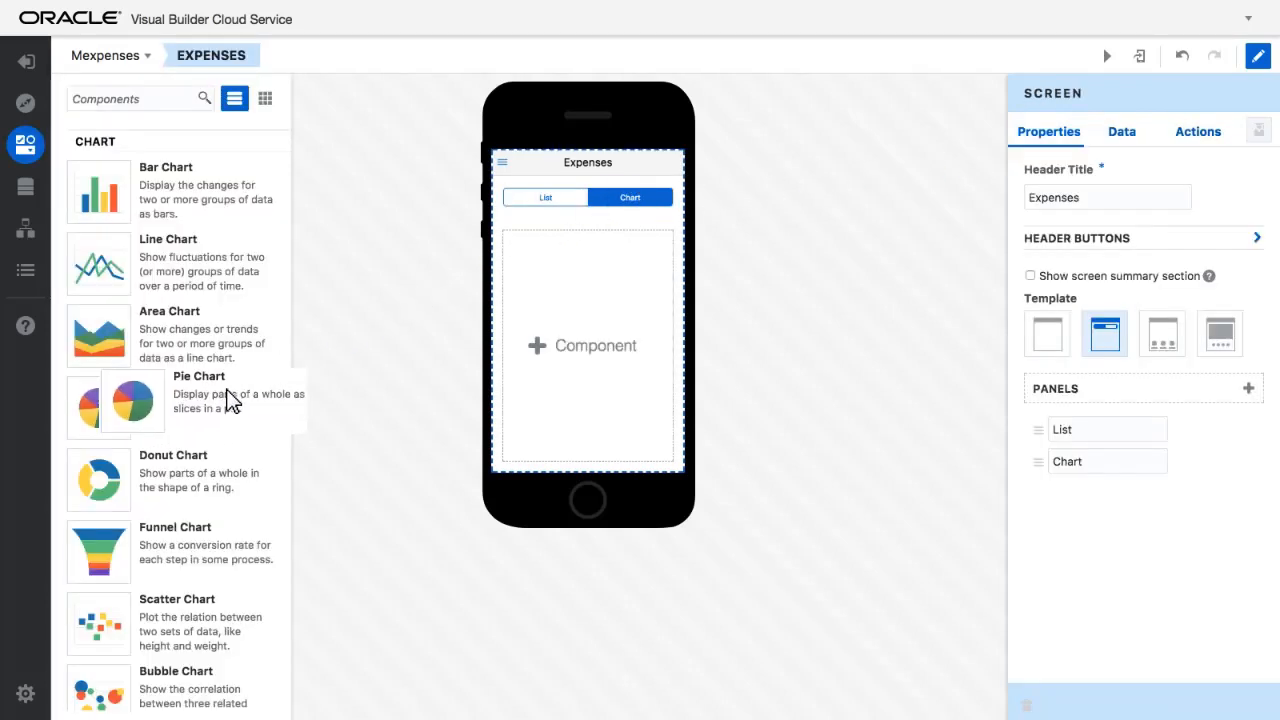
pyautogui.moveTo(132, 400); pyautogui.dragTo(588, 344)
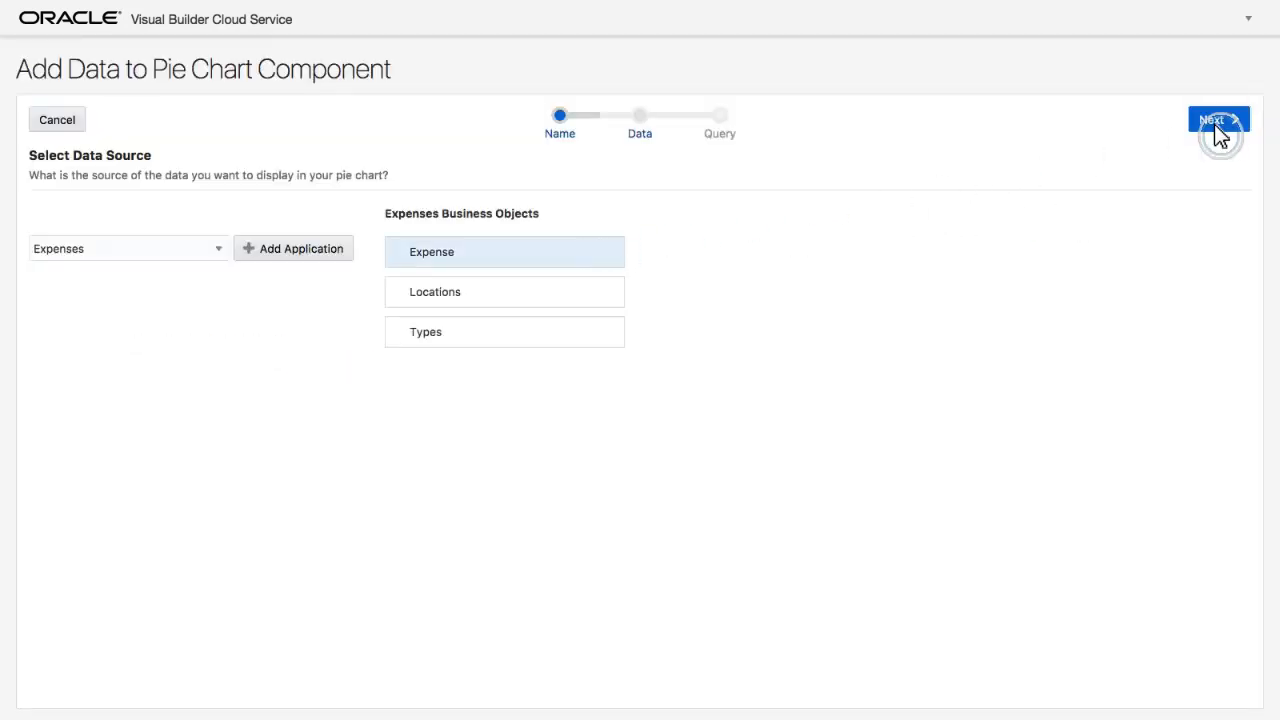
pyautogui.click(1216, 120)
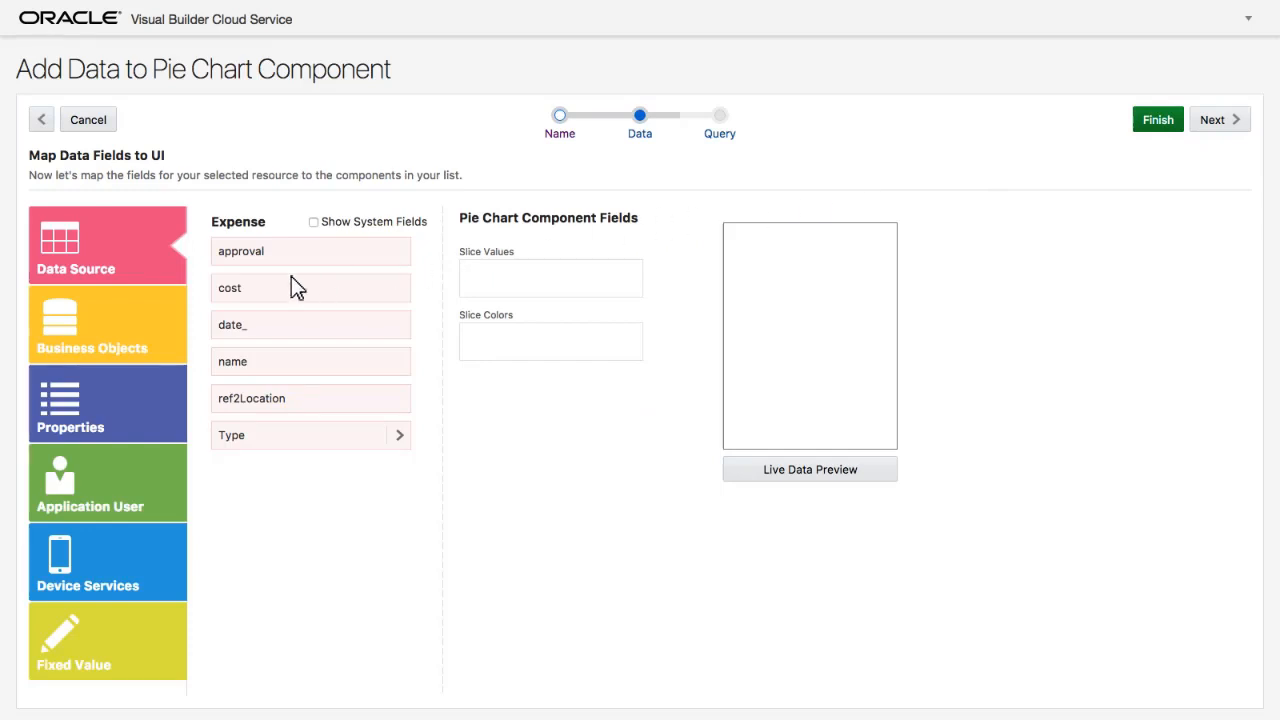
pyautogui.moveTo(310, 288); pyautogui.dragTo(550, 278)
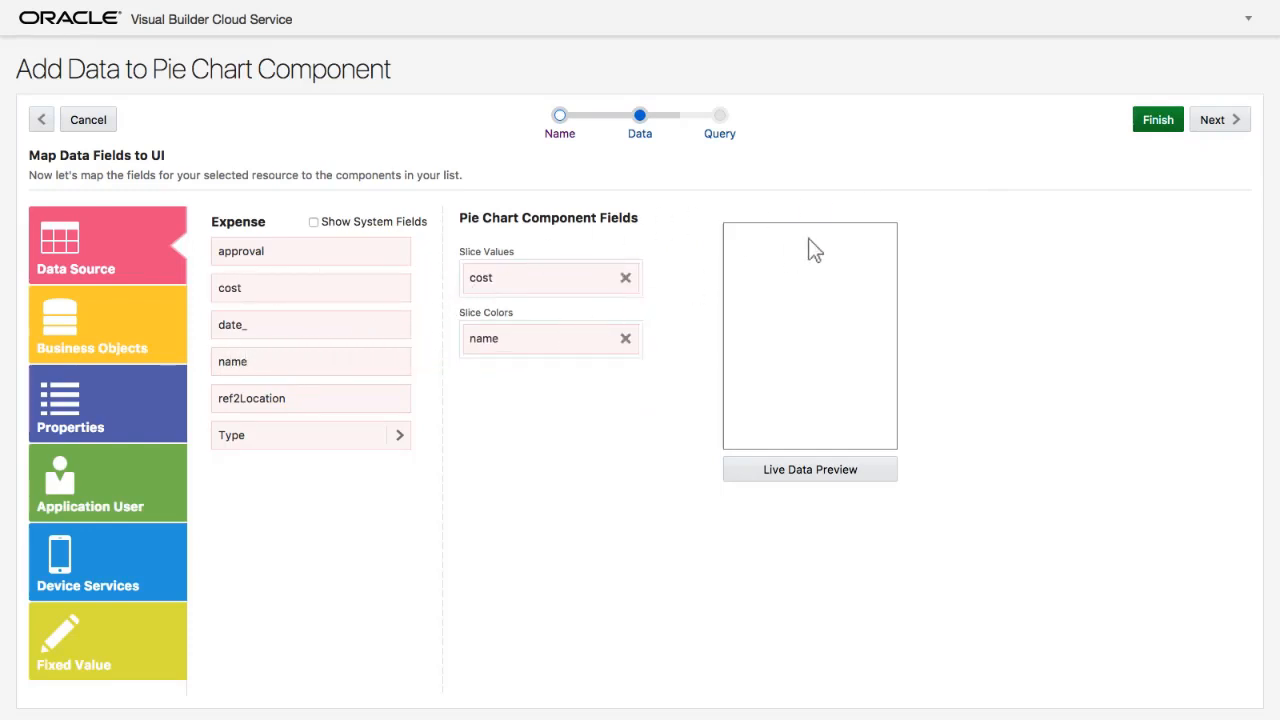
pyautogui.click(1156, 120)
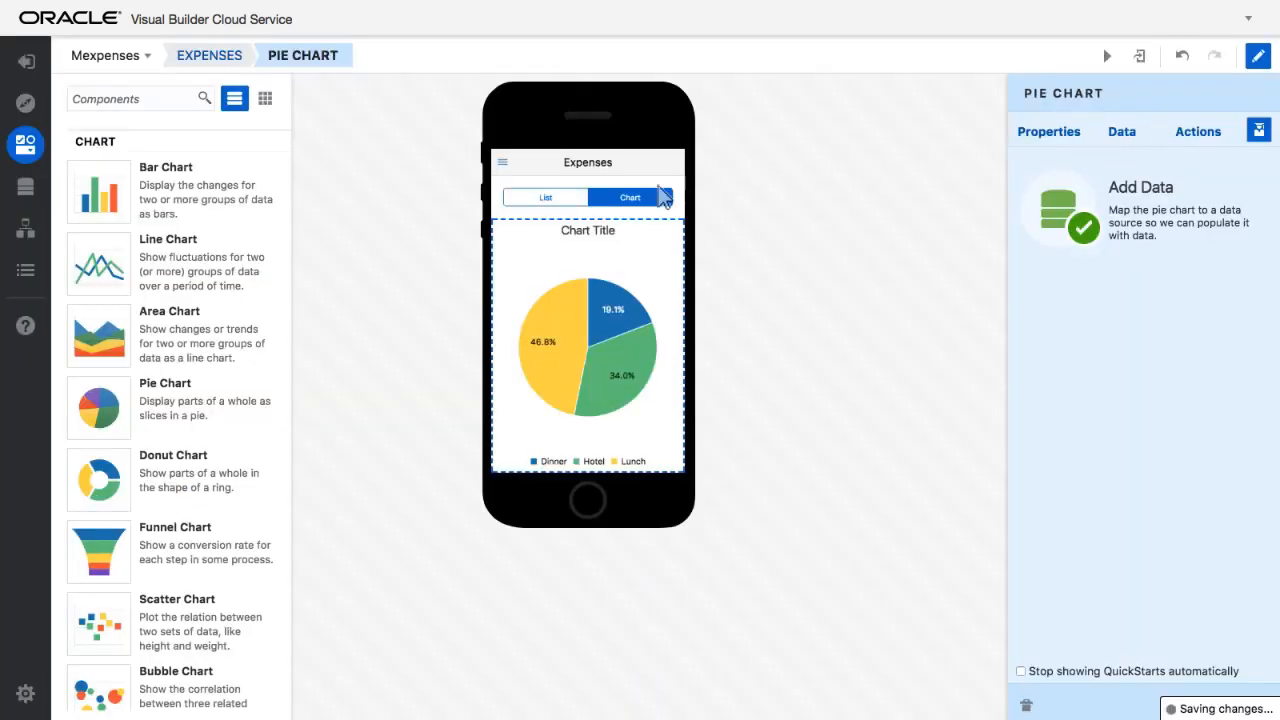
pyautogui.click(544, 198)
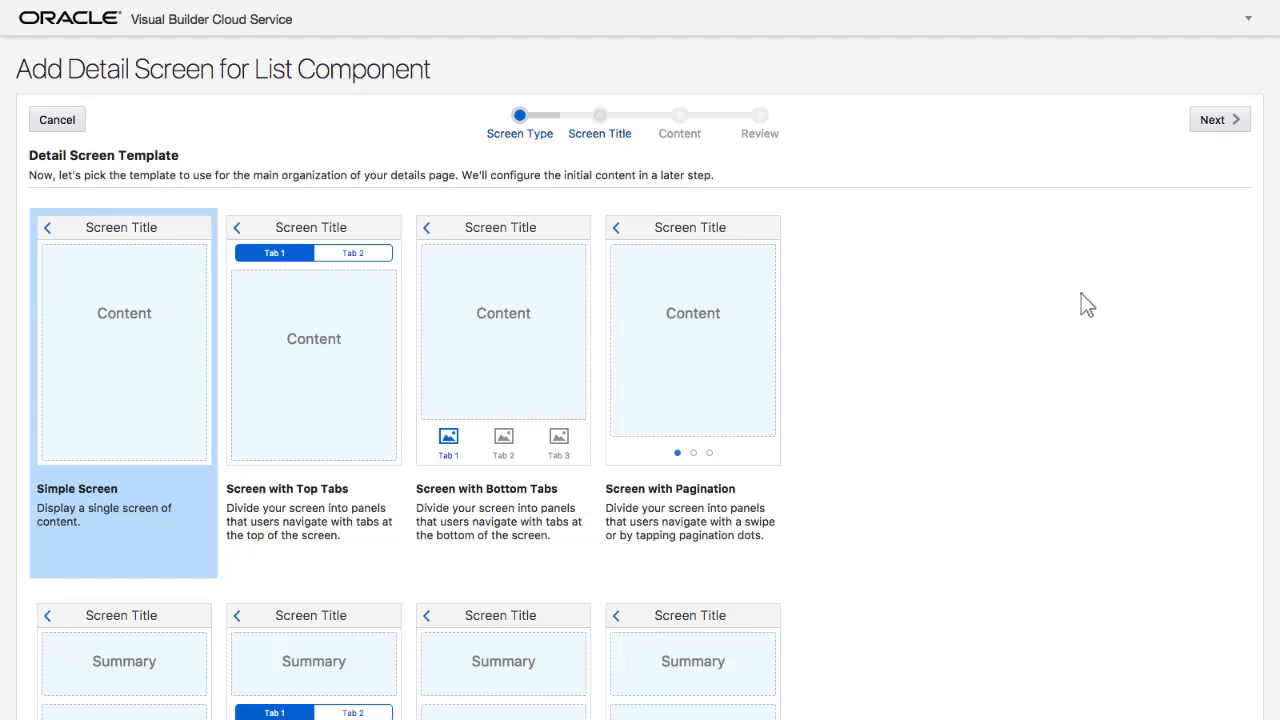
# - Start a simple screen titled Details with a form layout for the expense list
pyautogui.click(1218, 120)
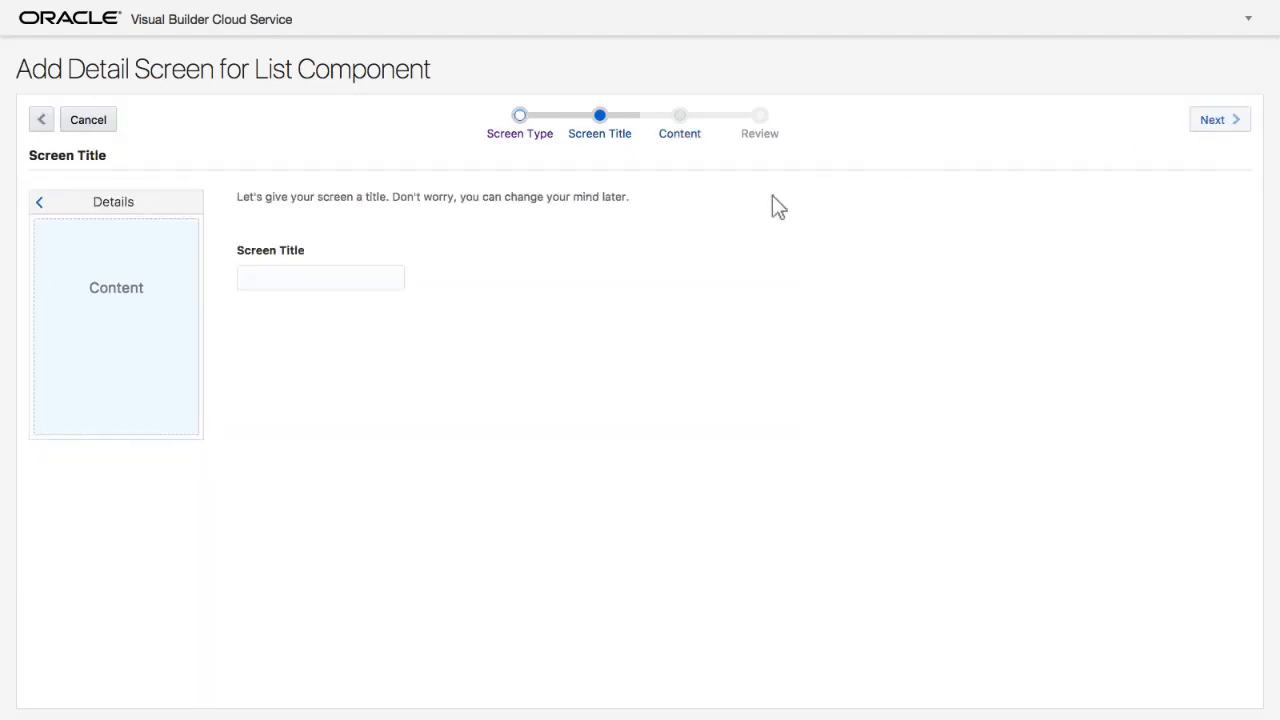
pyautogui.write('Details')
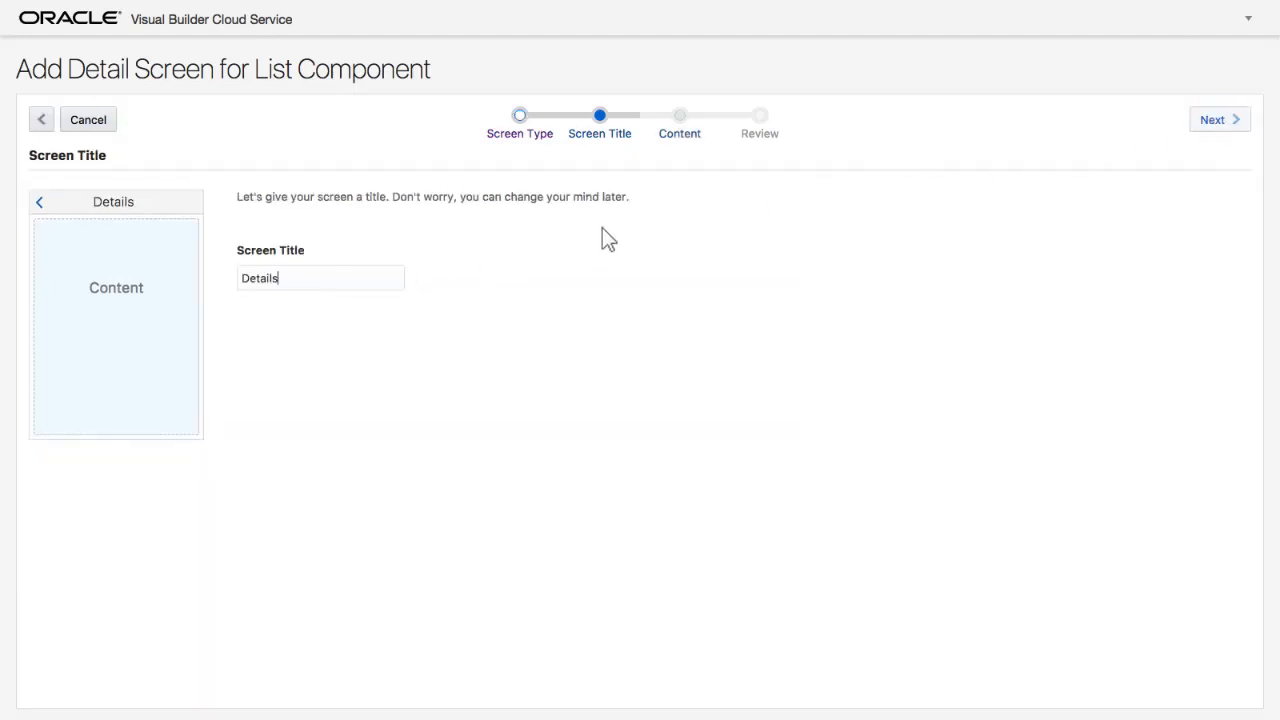
pyautogui.click(1218, 120)
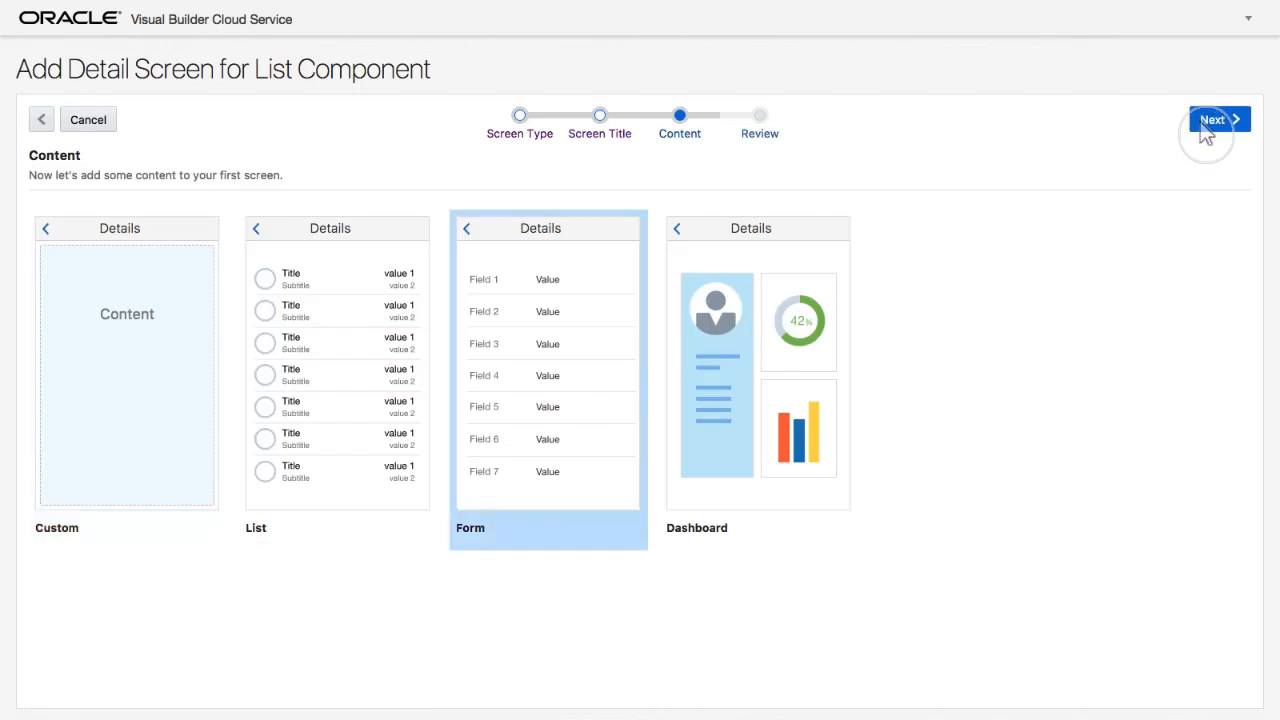
pyautogui.click(1212, 120)
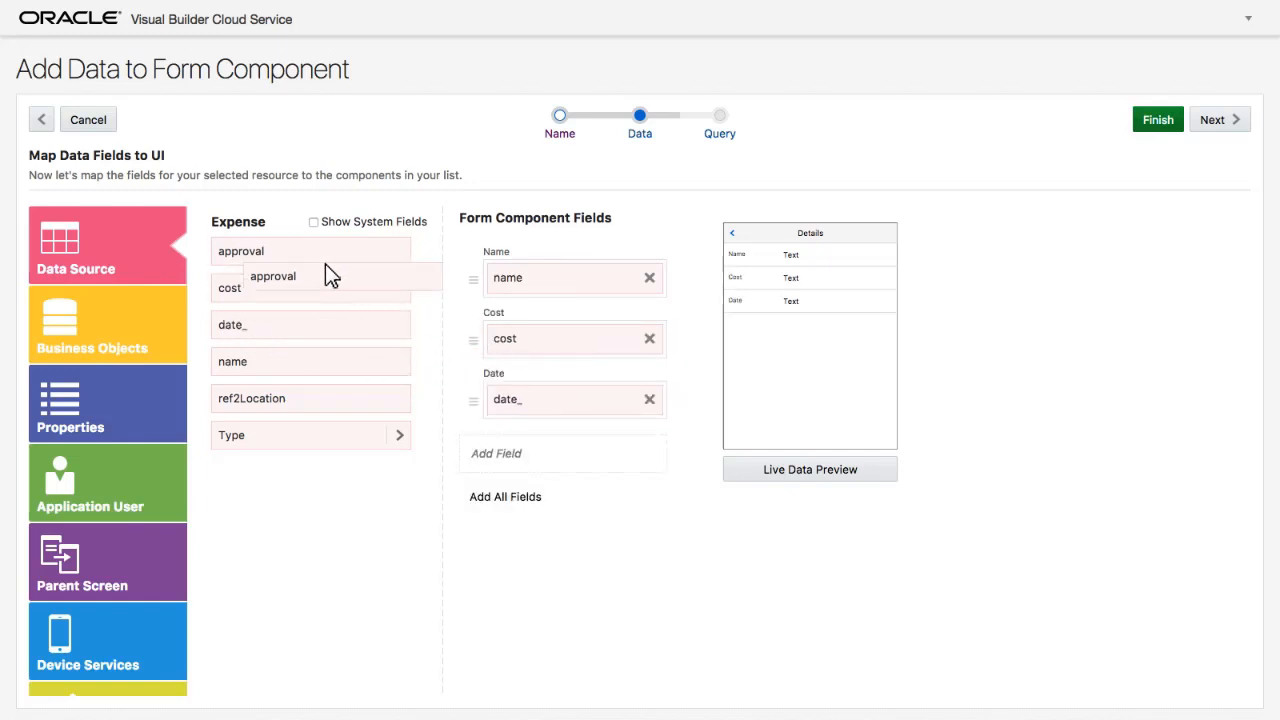
# - Add the approval field to the Details form alongside name, cost and date, and finish
pyautogui.moveTo(272, 276); pyautogui.dragTo(560, 460)
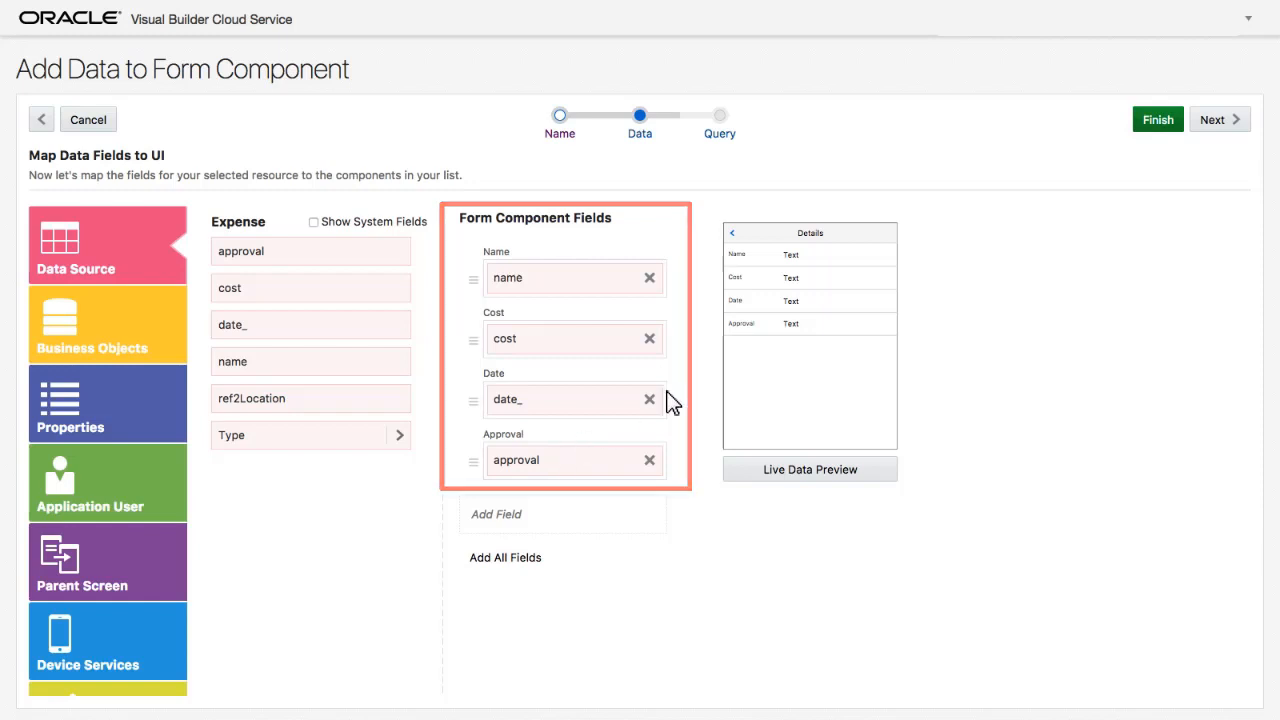
pyautogui.click(1212, 120)
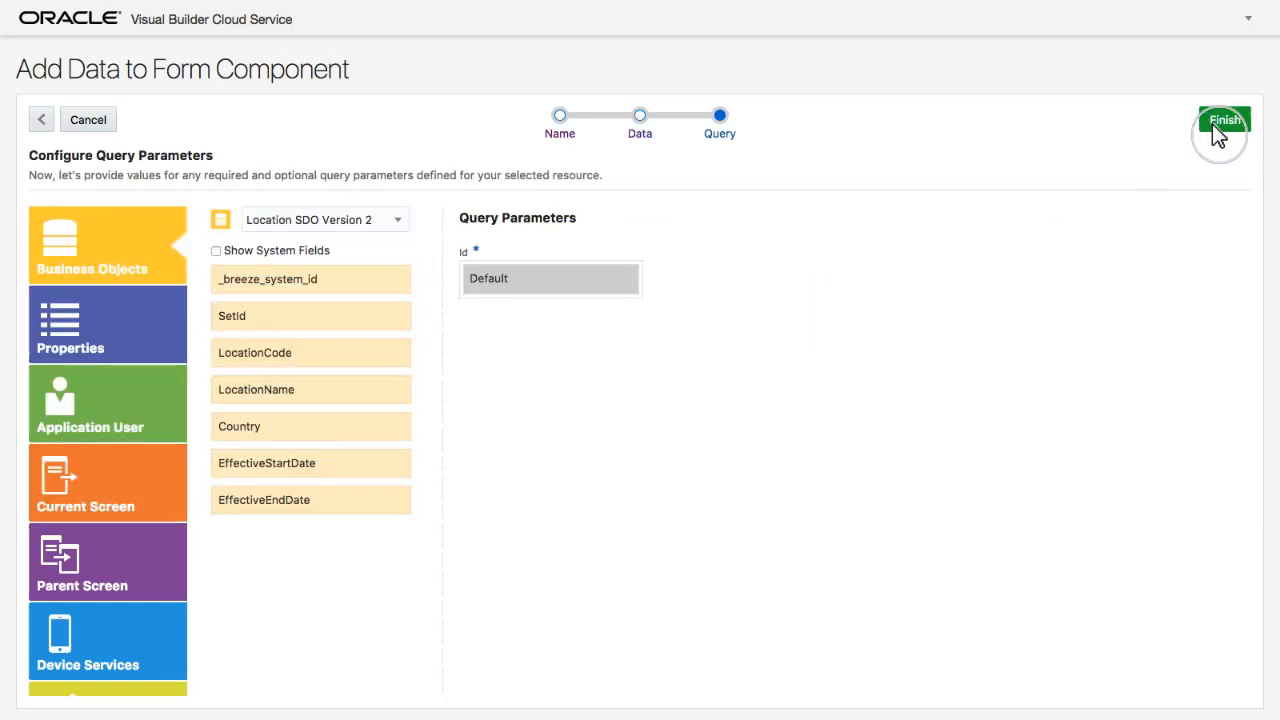
pyautogui.click(1224, 120)
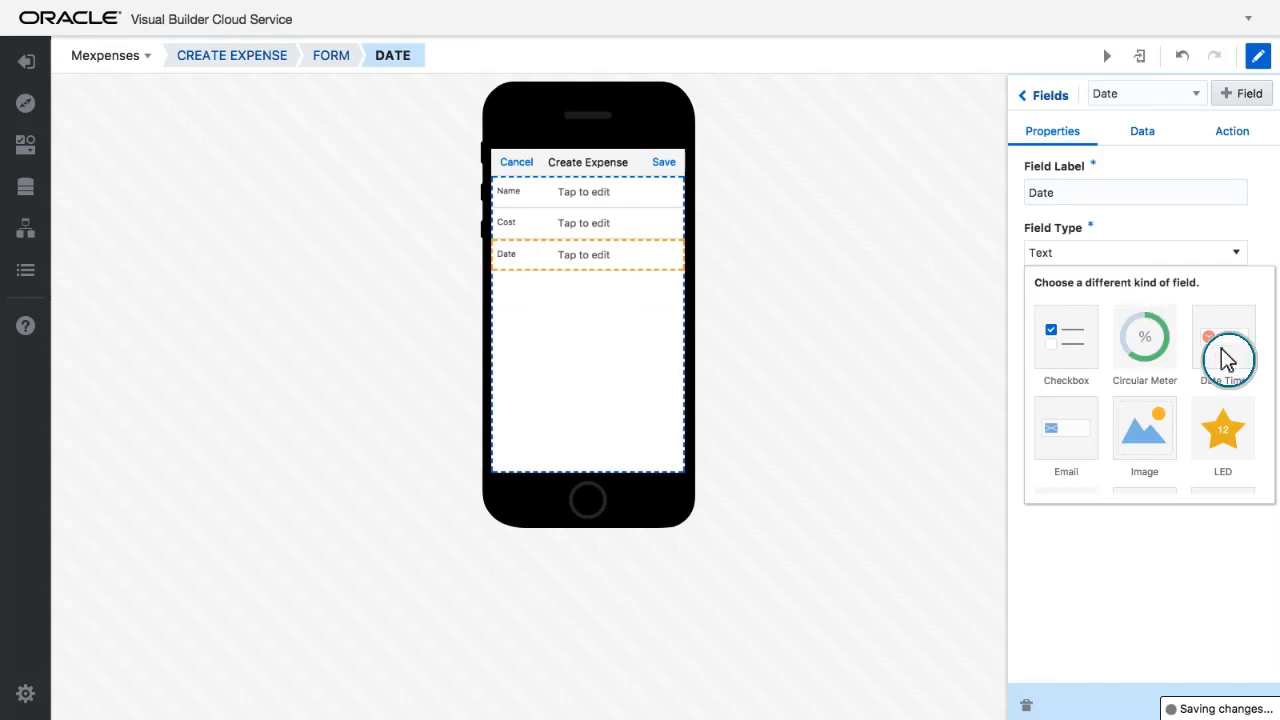
# - Set the Create Expense Date field to Date Time type and launch the app preview
pyautogui.click(1222, 340)
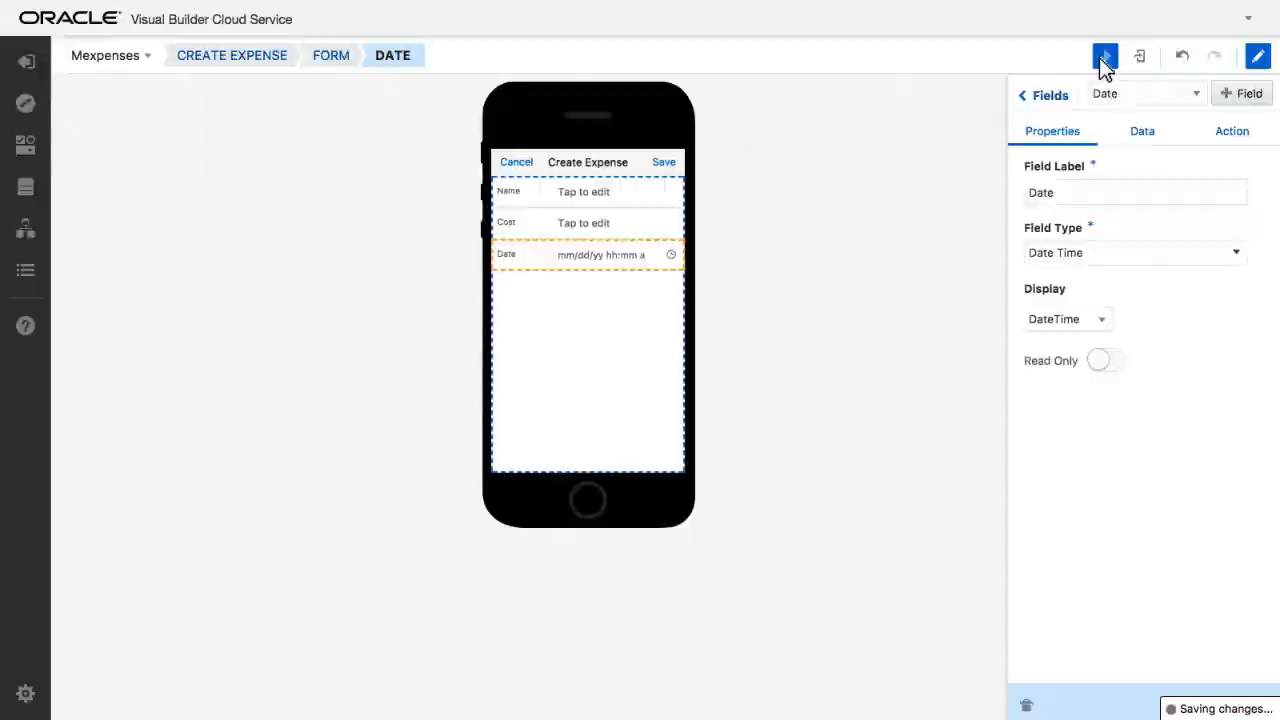
pyautogui.click(1104, 56)
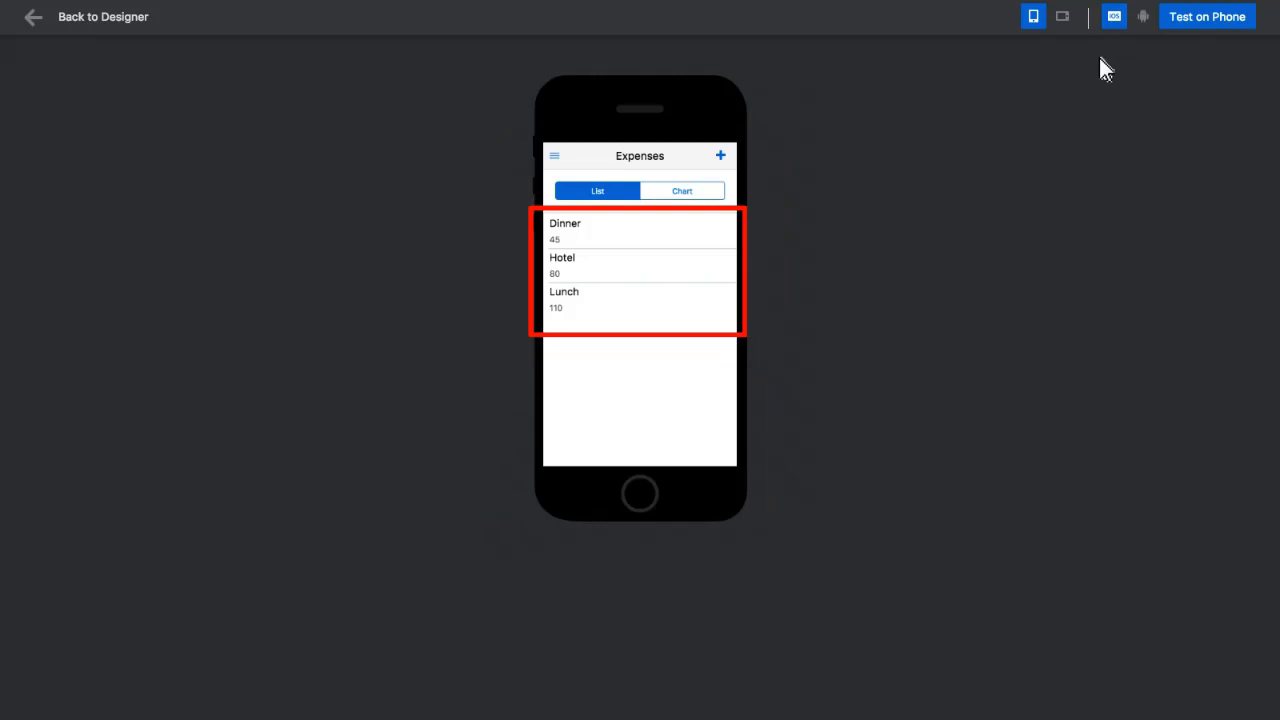
# - Create a Gift expense costing 120 dated 23 August in the emulator and save it
pyautogui.click(640, 264)
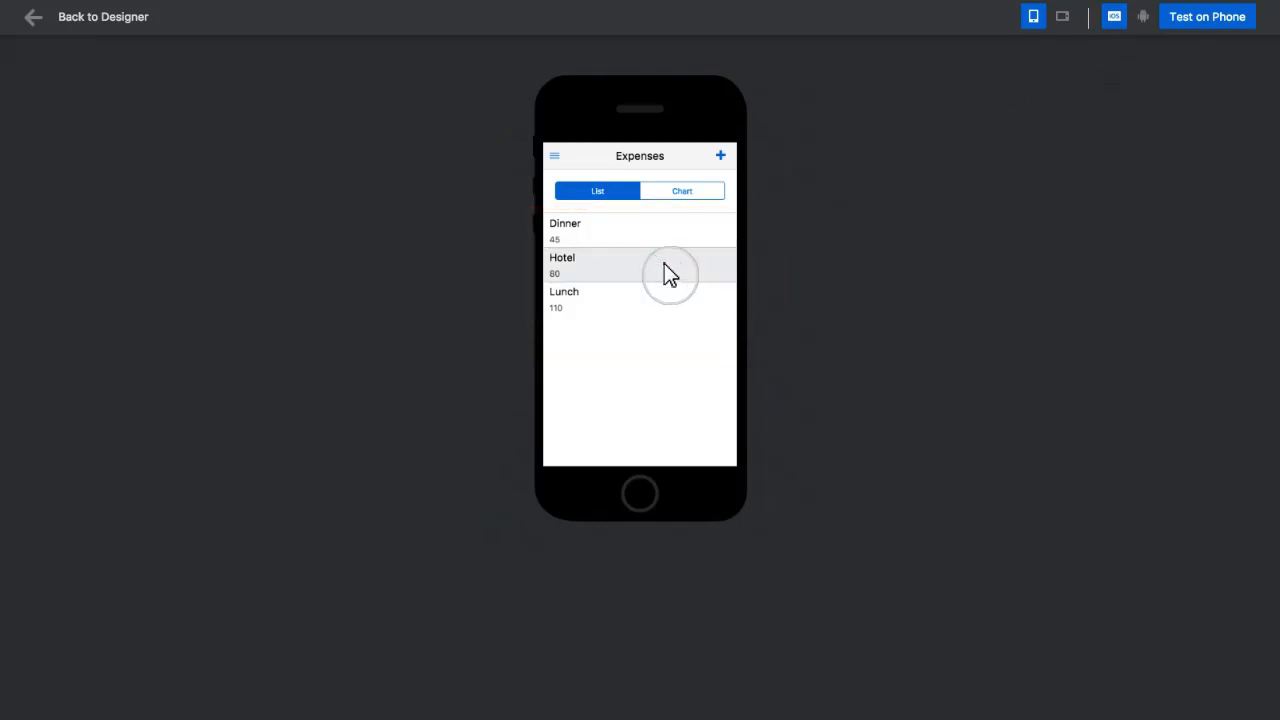
pyautogui.click(640, 264)
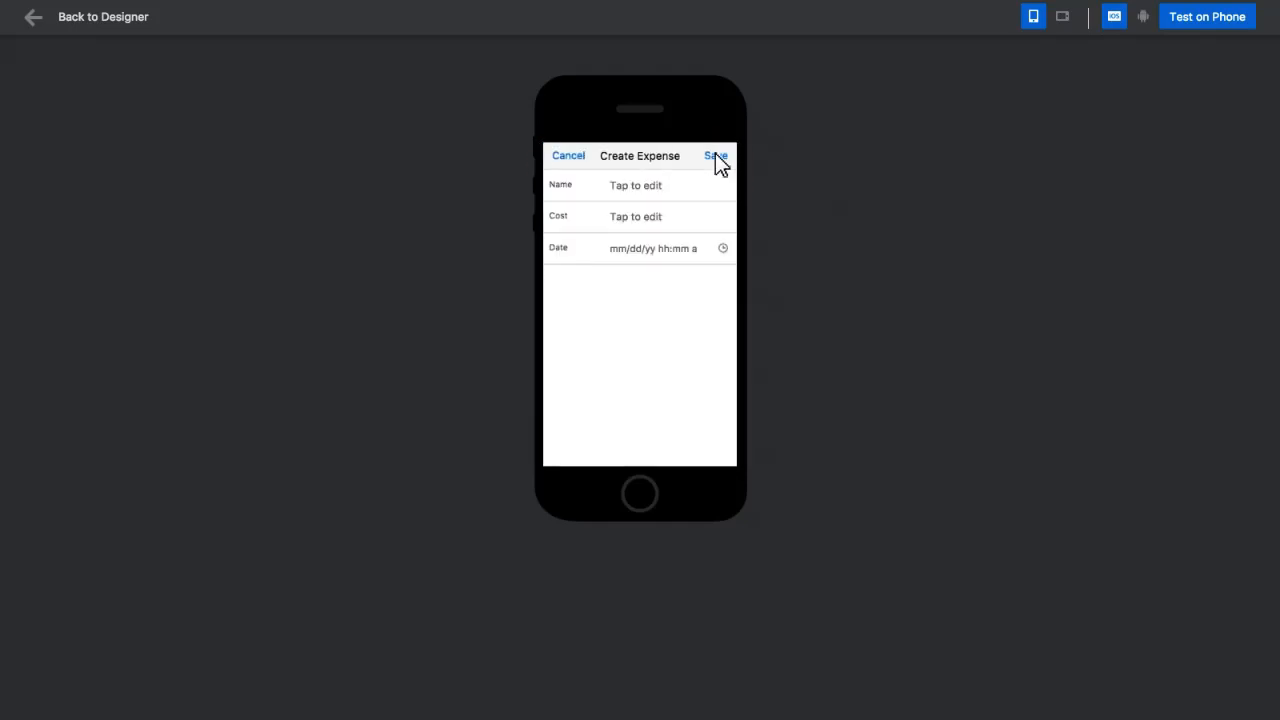
pyautogui.write('Gift')
pyautogui.write('120')
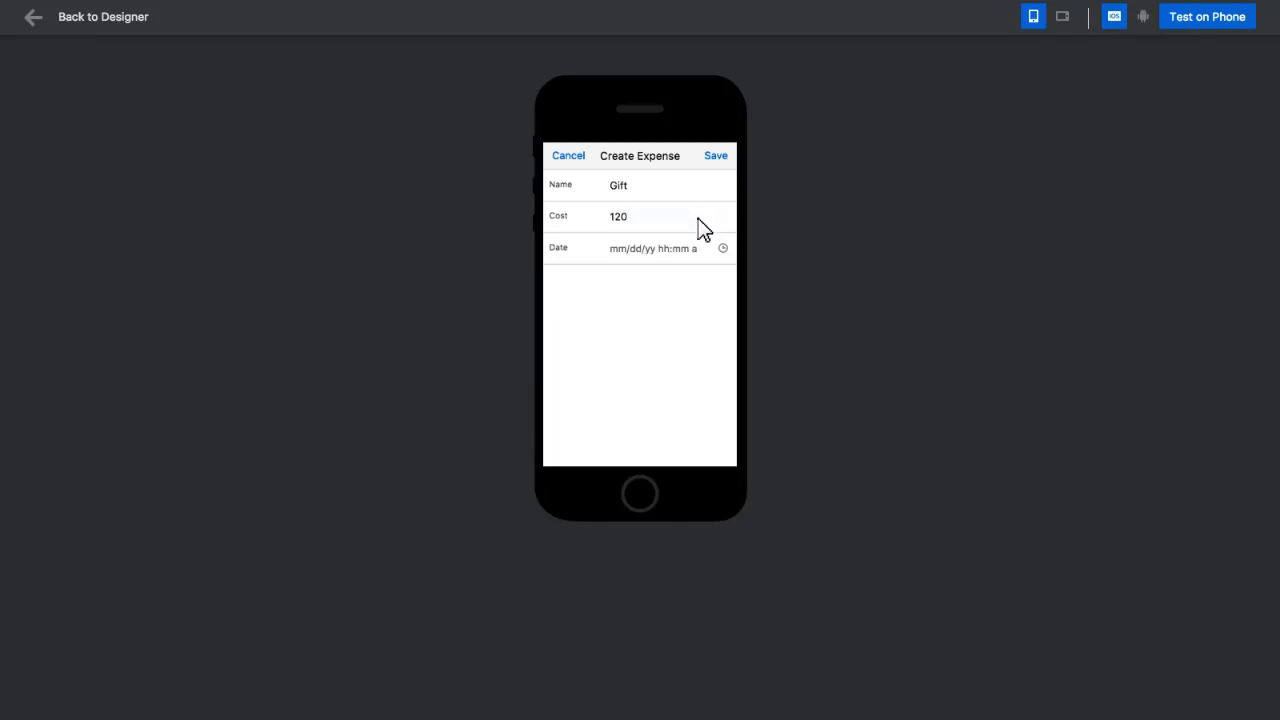
pyautogui.click(652, 248)
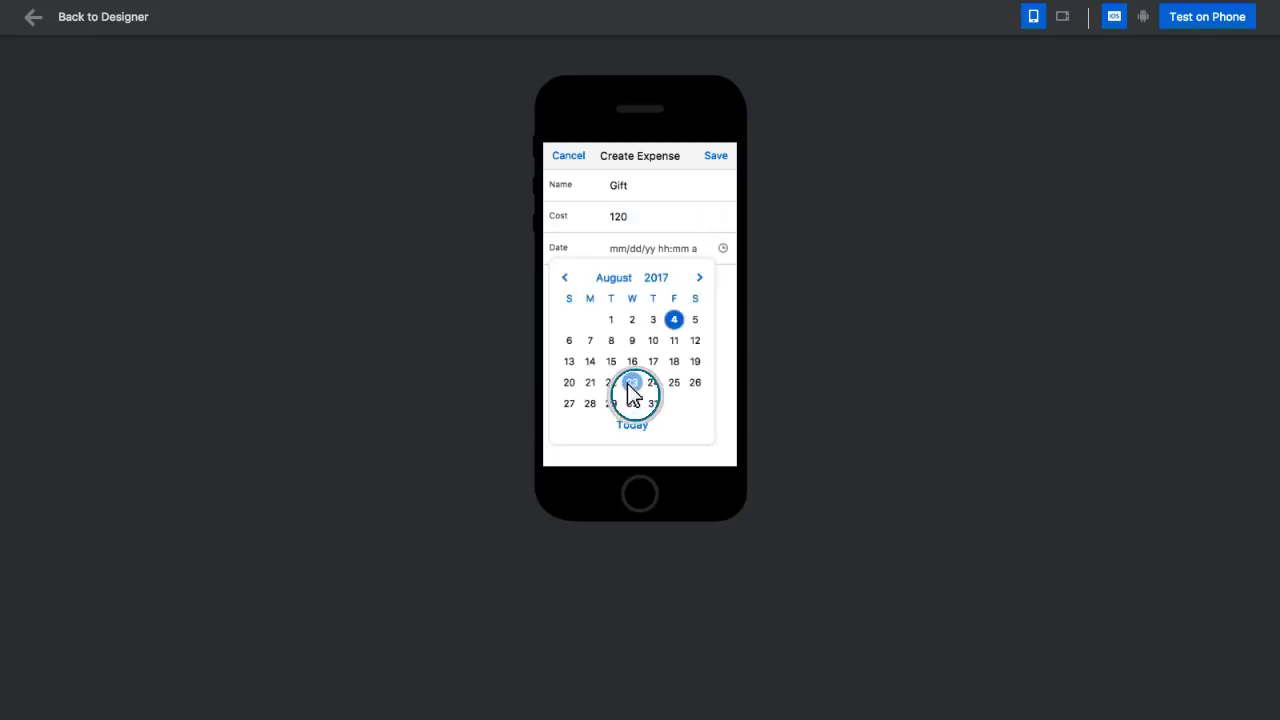
pyautogui.click(632, 382)
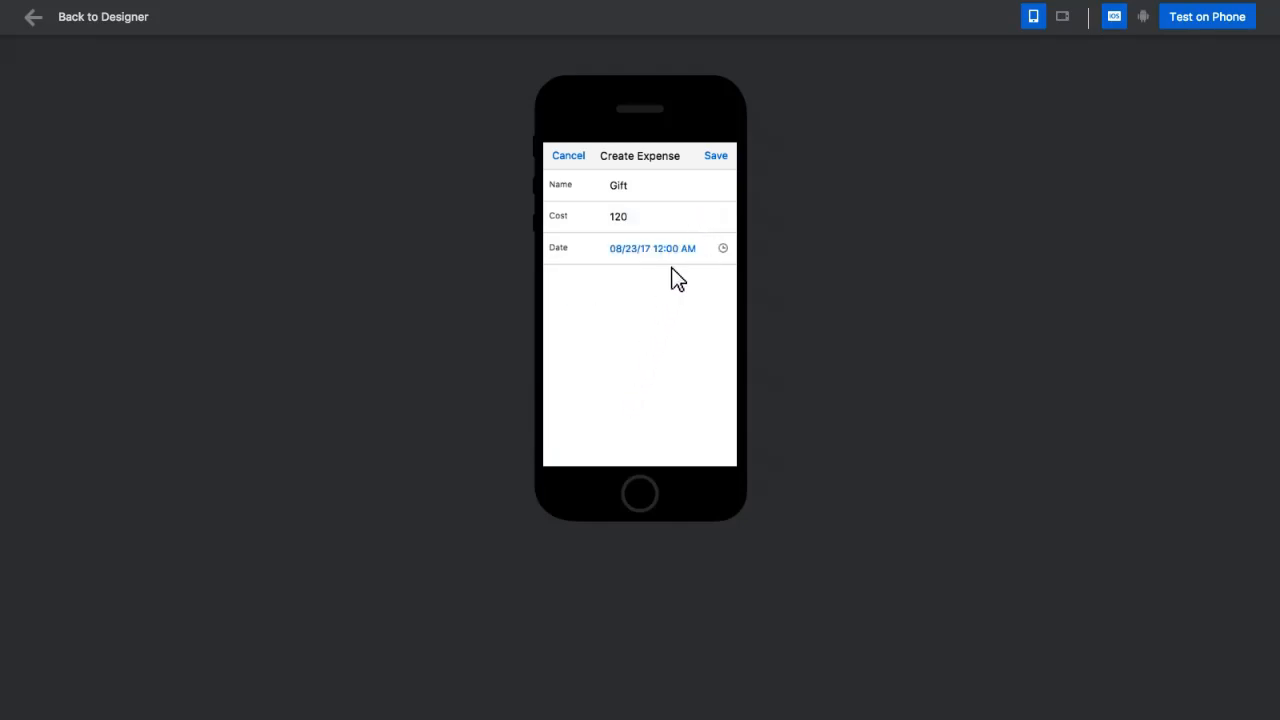
pyautogui.click(716, 156)
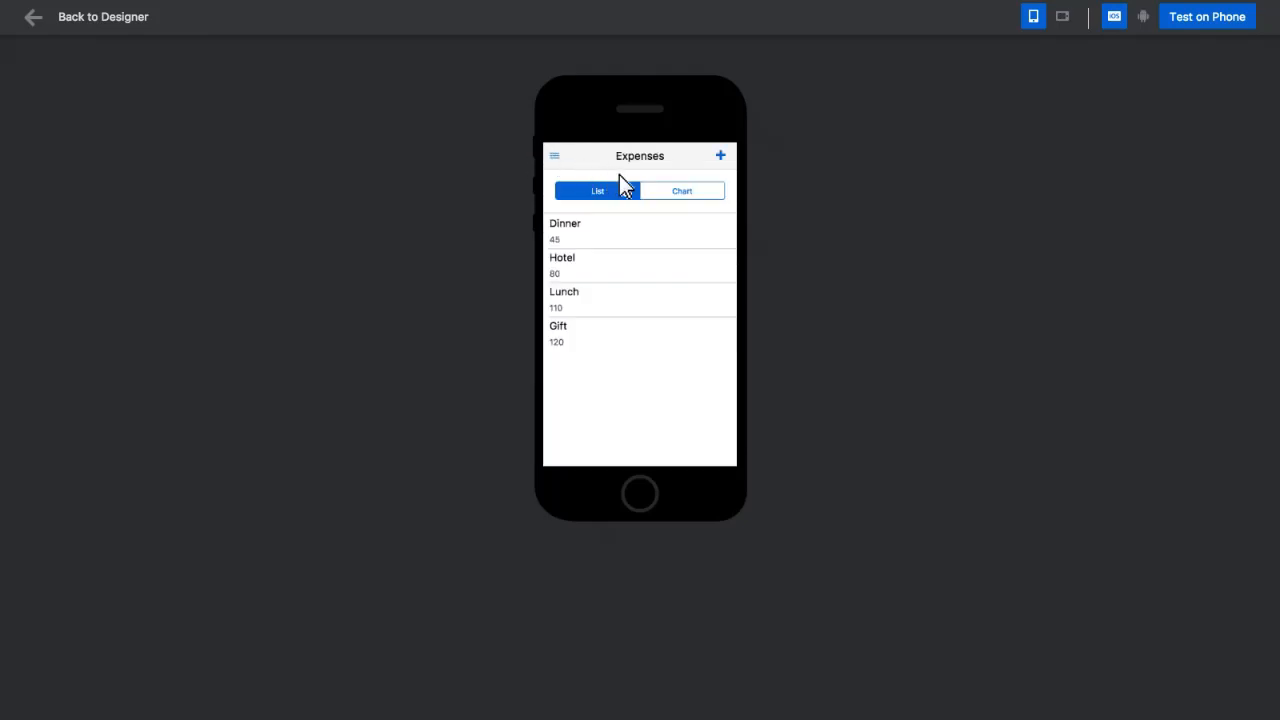
pyautogui.click(680, 192)
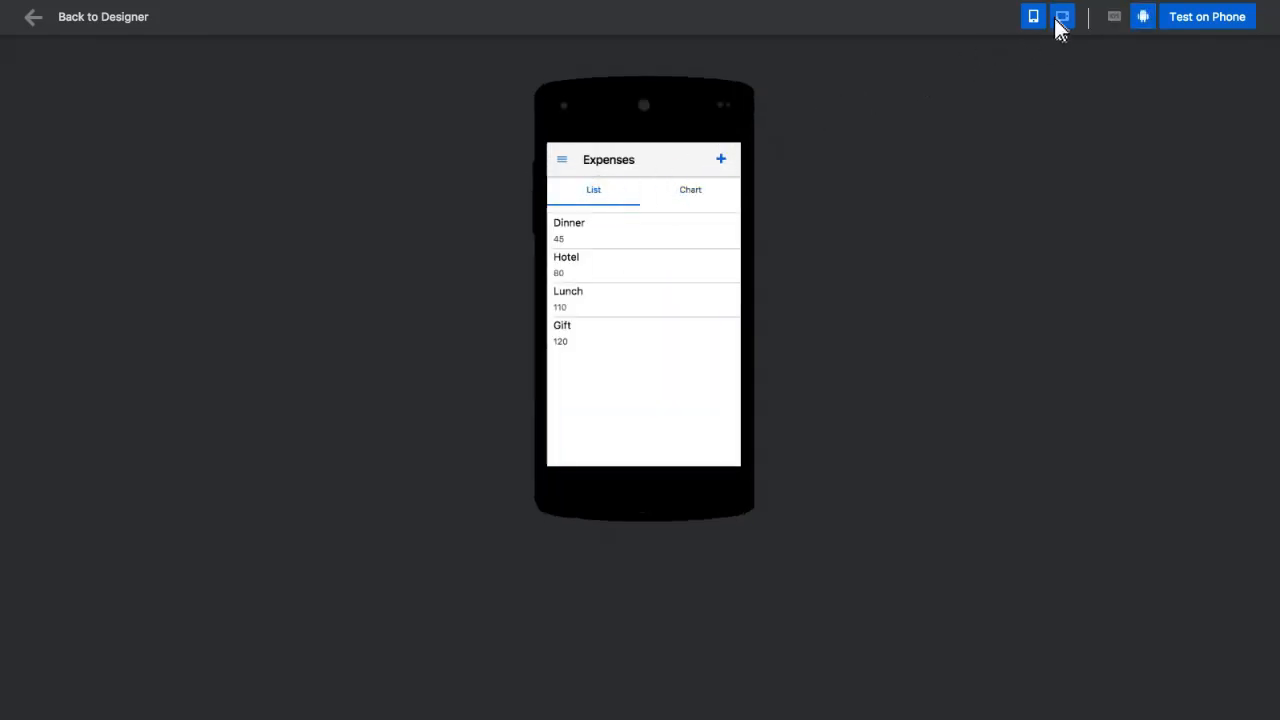
# - Preview on a landscape Android phone, view Hotel's details, then start Test on Phone
pyautogui.click(1062, 16)
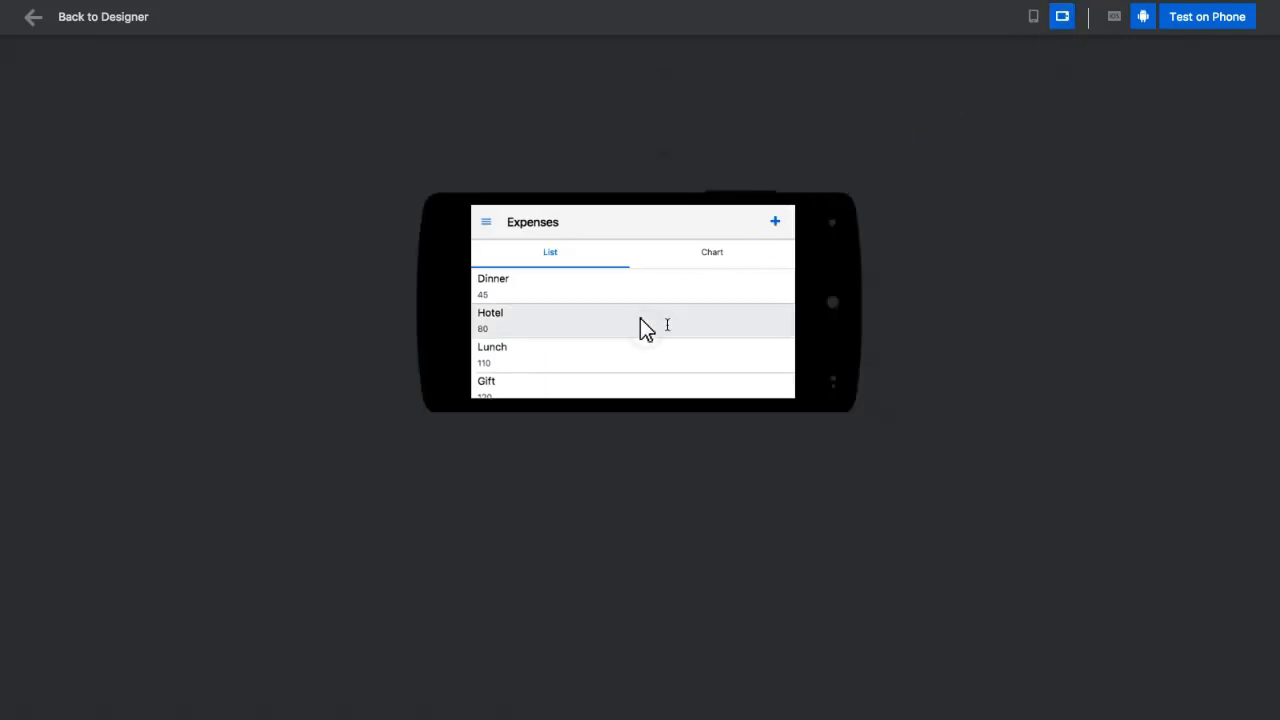
pyautogui.click(632, 320)
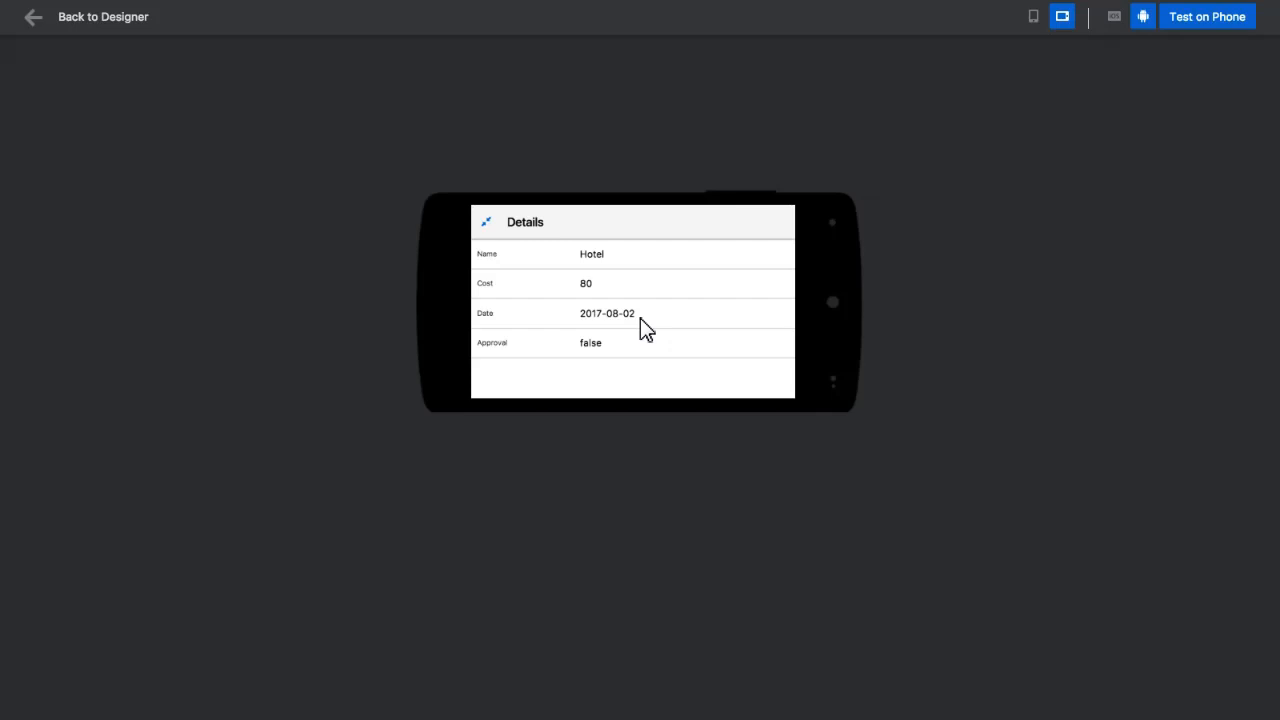
pyautogui.click(486, 222)
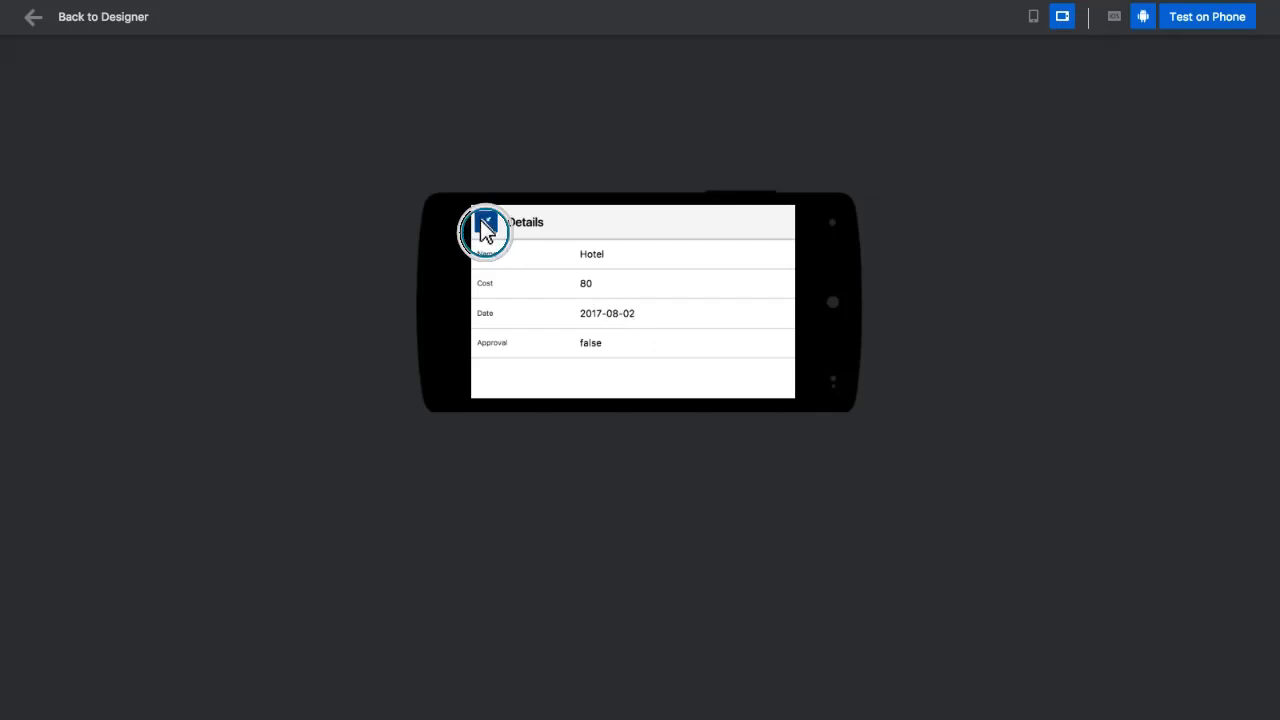
pyautogui.click(484, 222)
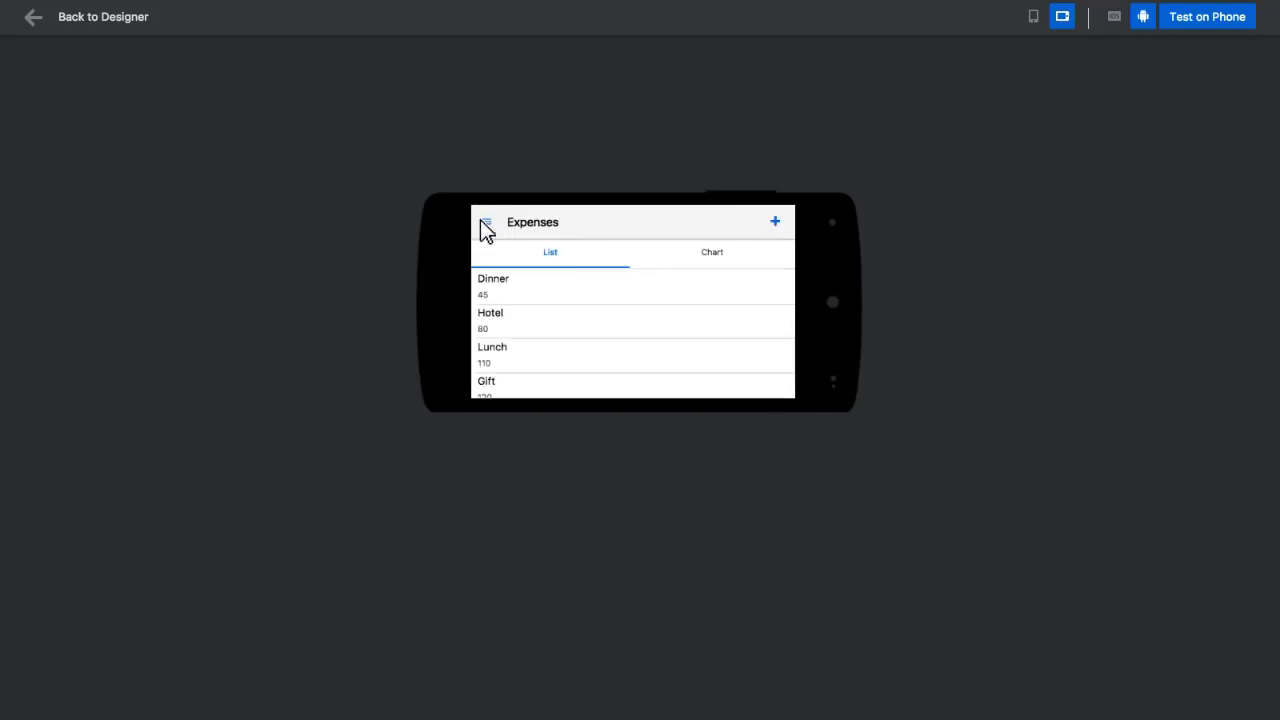
pyautogui.click(1206, 16)
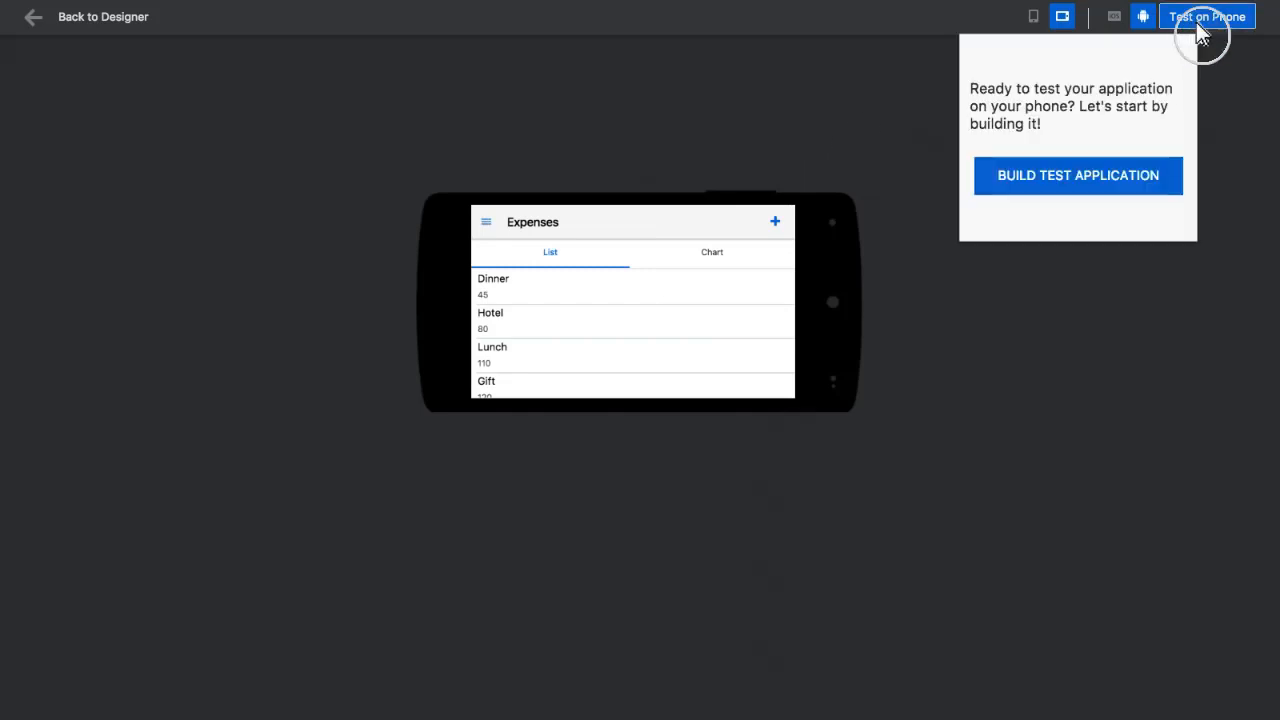